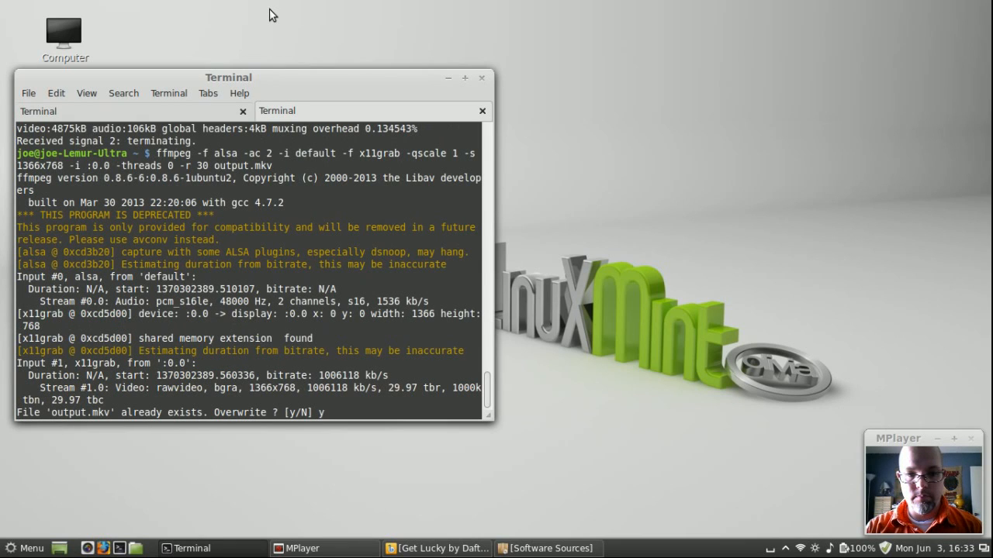
- Answer 'y' in the terminal to end the screen recording session
type("y")
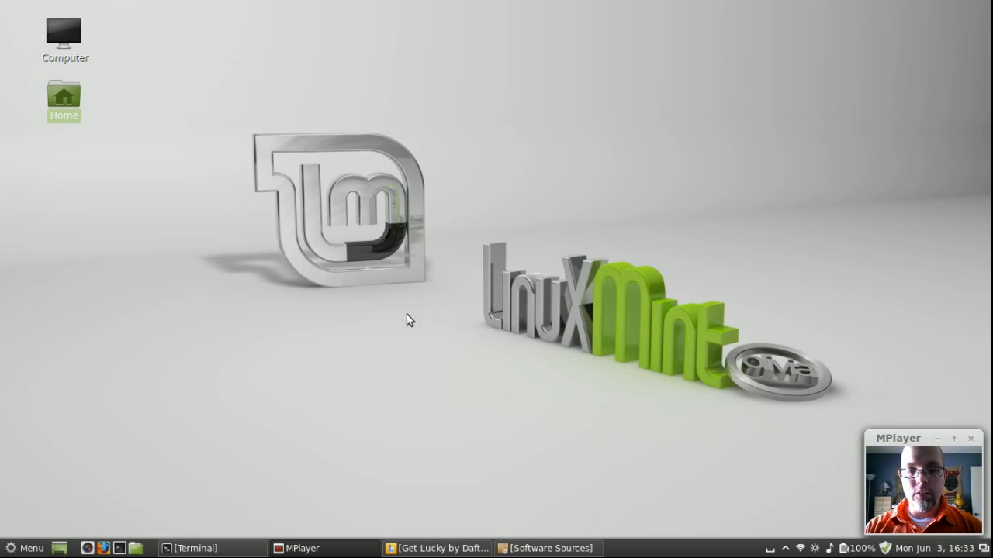
mouse_move(386, 369)
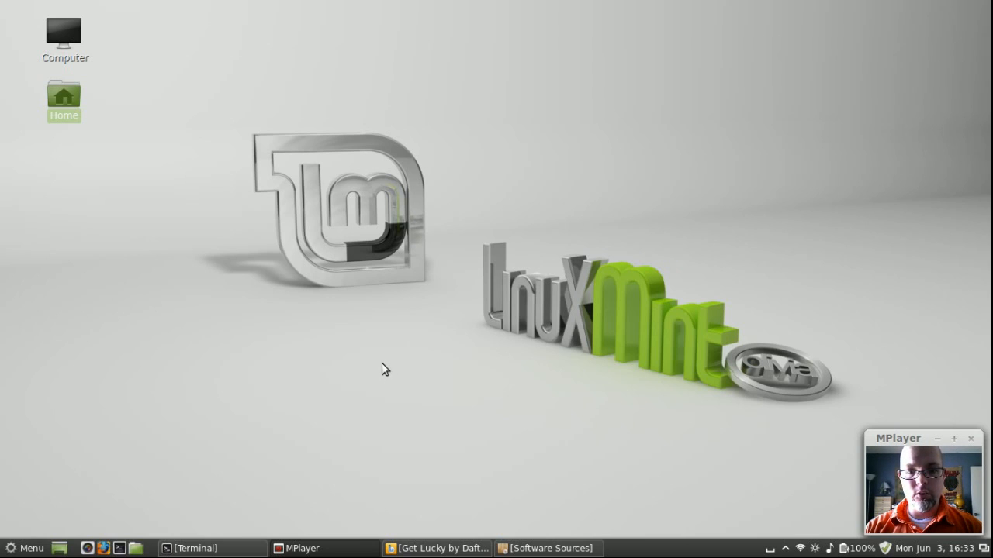
mouse_move(379, 363)
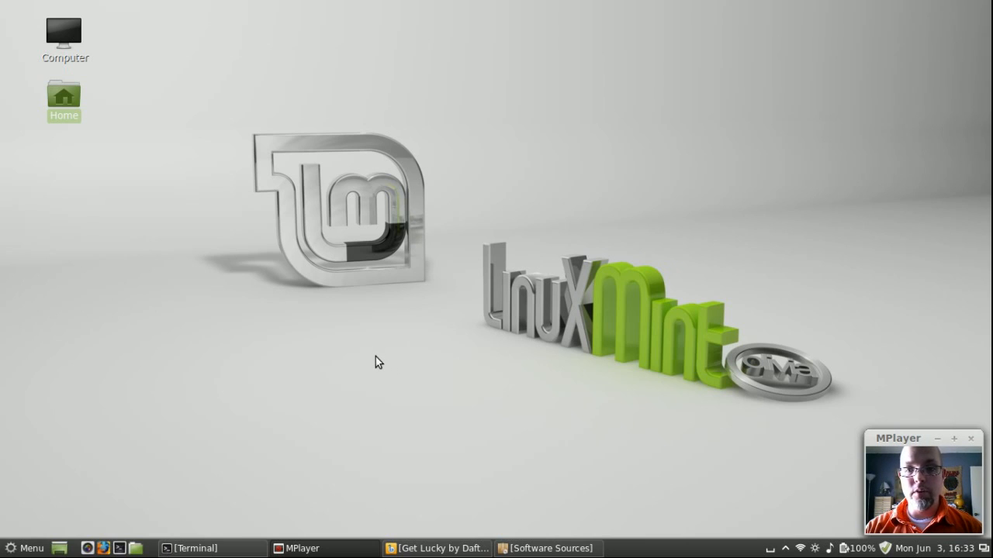
mouse_move(373, 303)
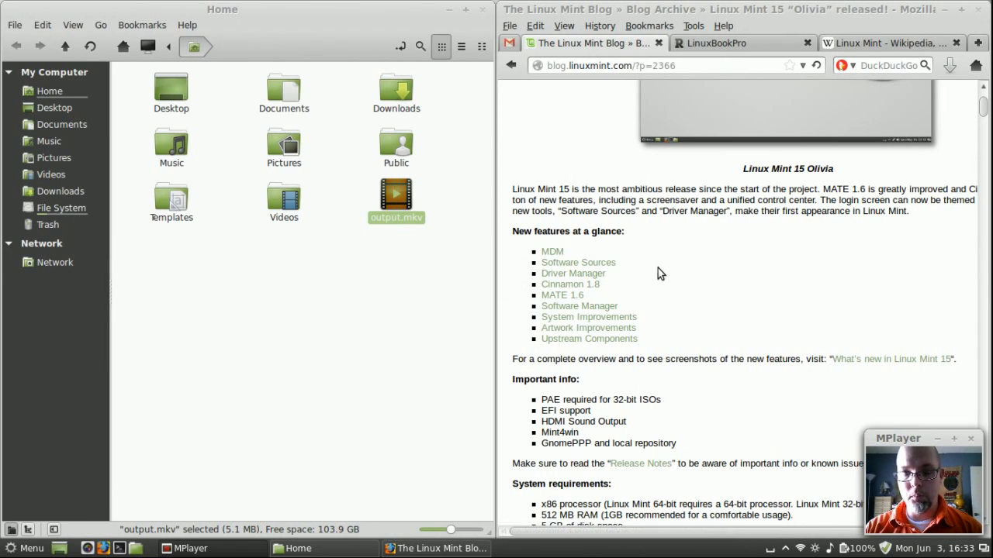
mouse_move(729, 286)
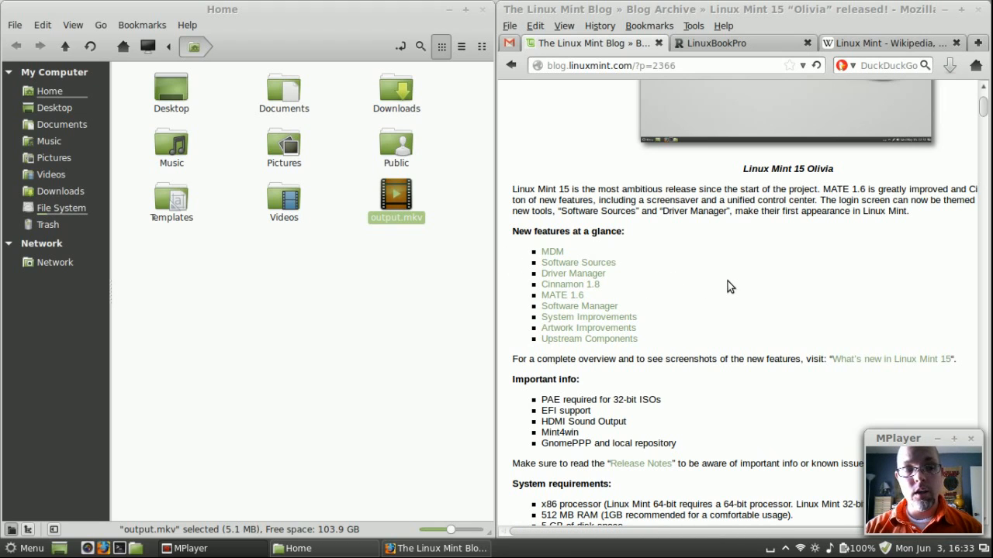
mouse_move(702, 281)
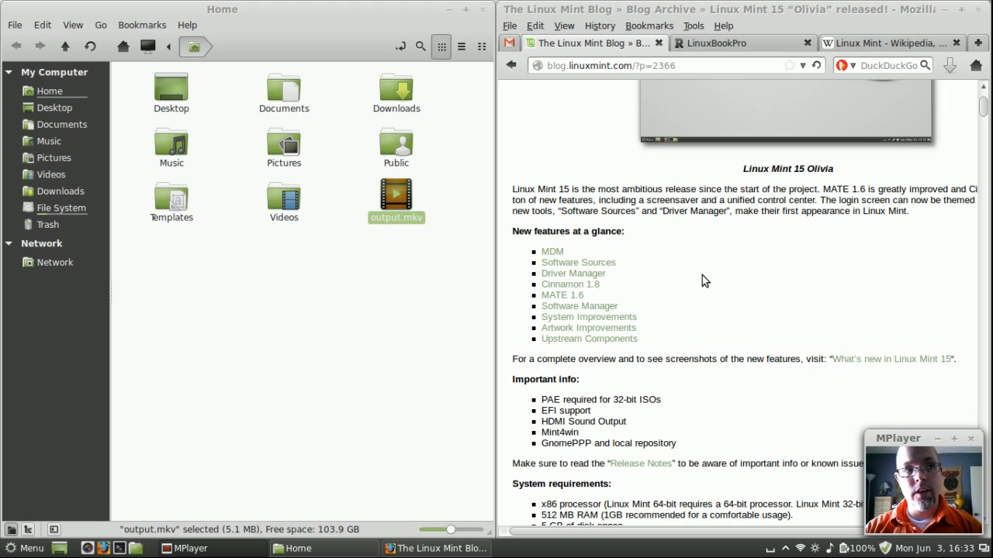
mouse_move(578, 262)
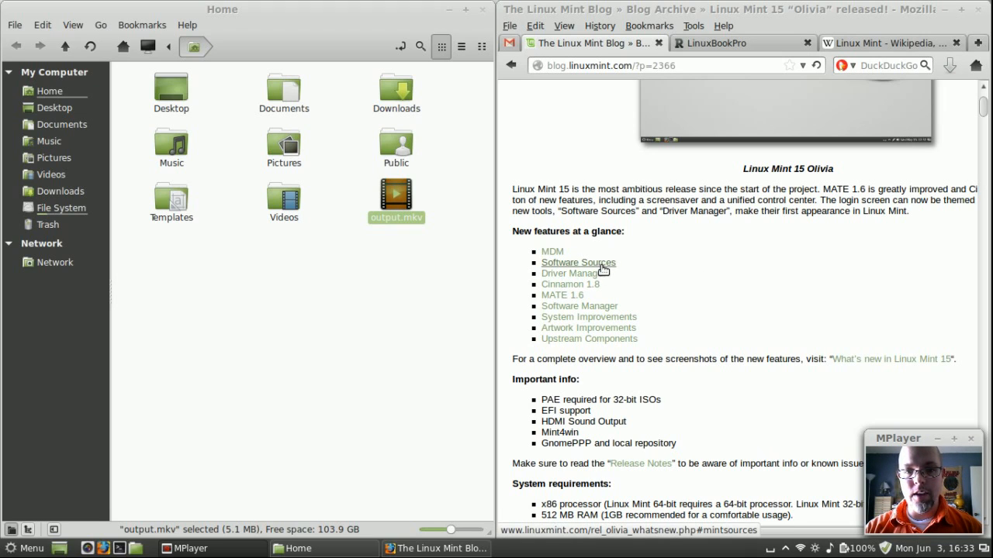
mouse_move(574, 273)
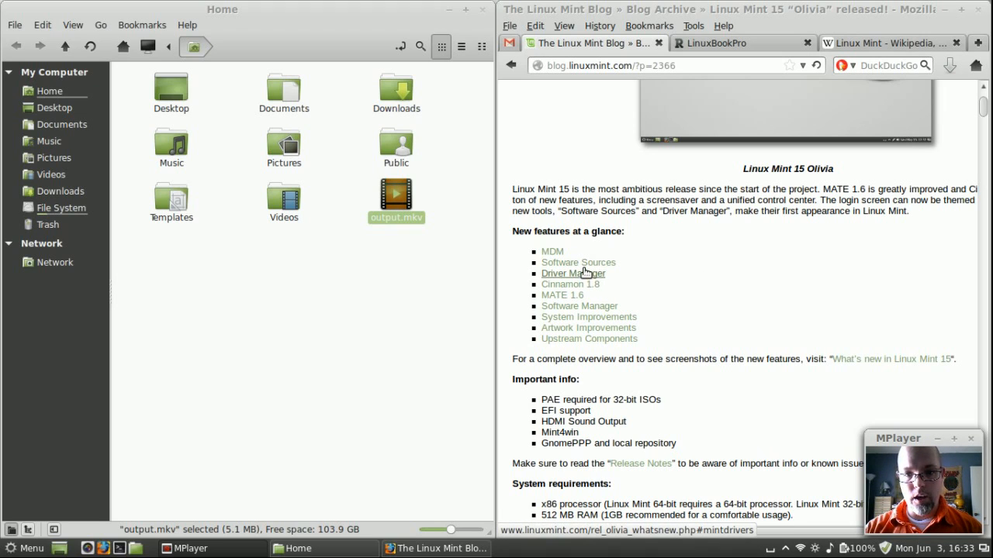
mouse_move(589, 273)
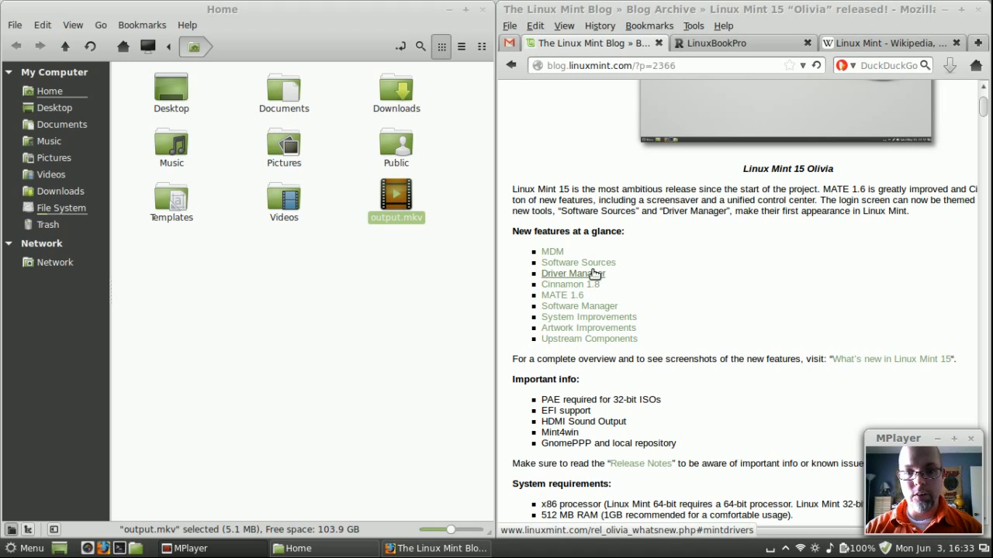
- Search the menu for 'login' and launch Login Window with the administrator password
left_click(25, 548)
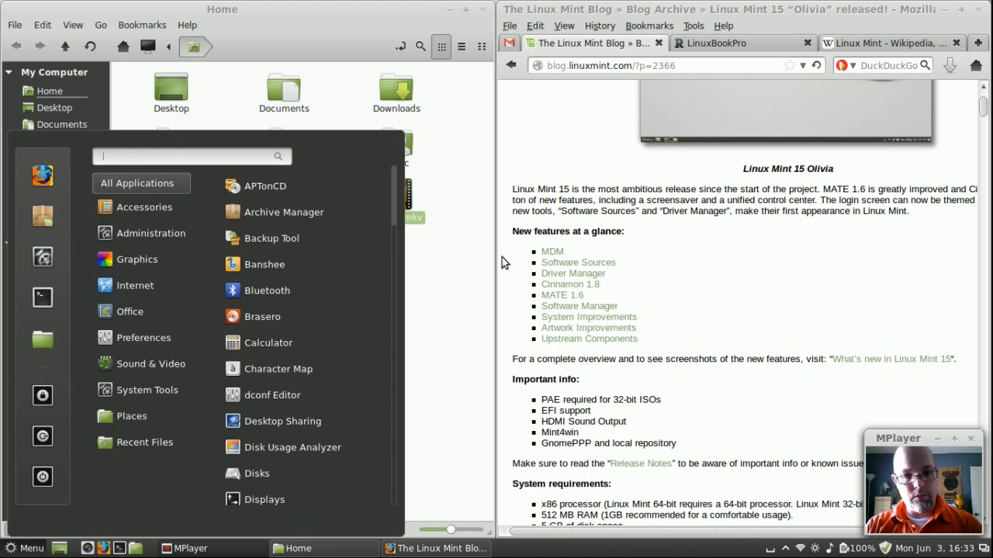
type("login")
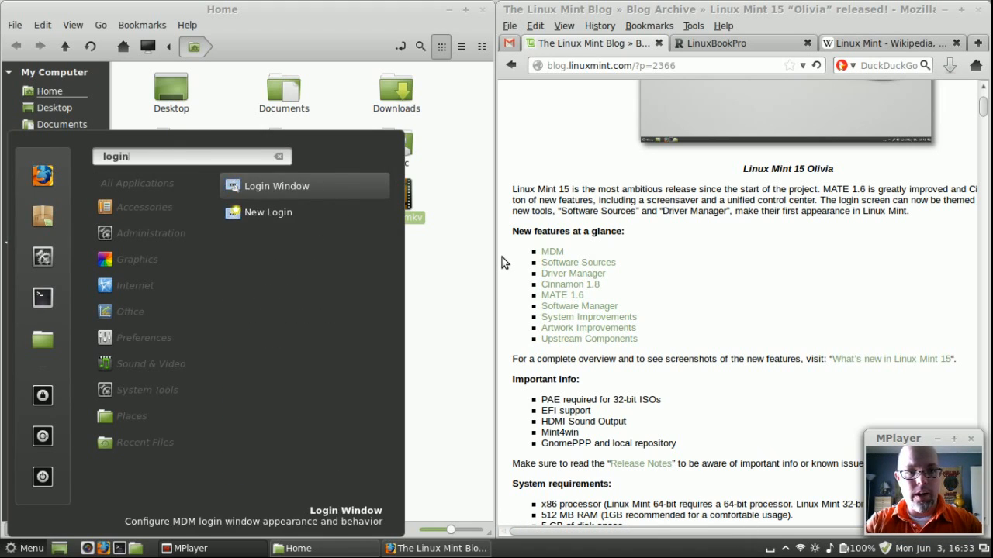
left_click(276, 186)
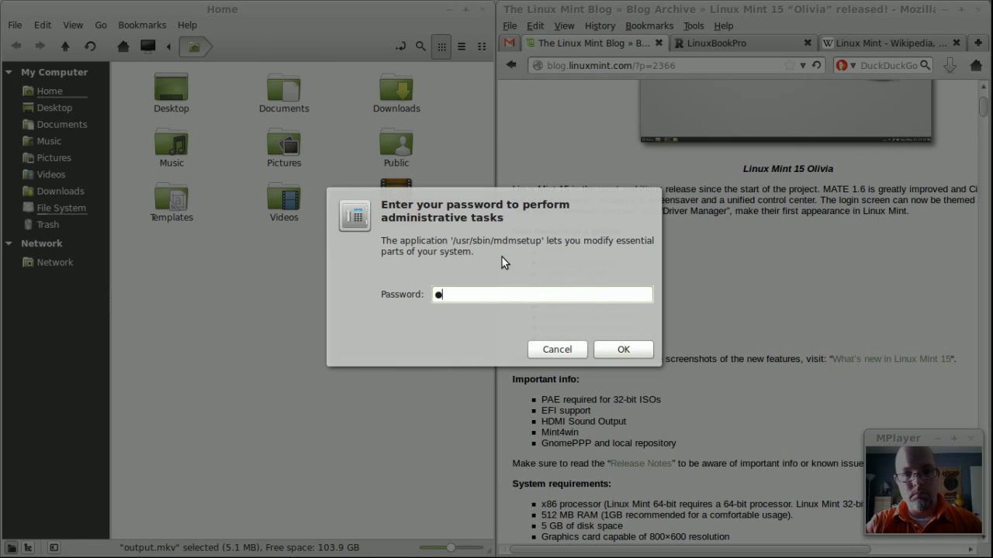
type("password")
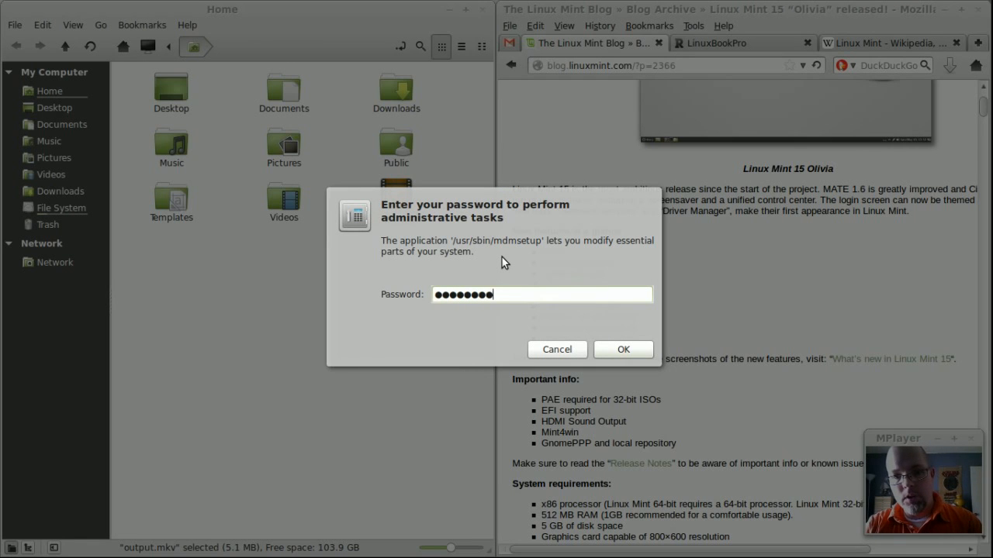
left_click(623, 349)
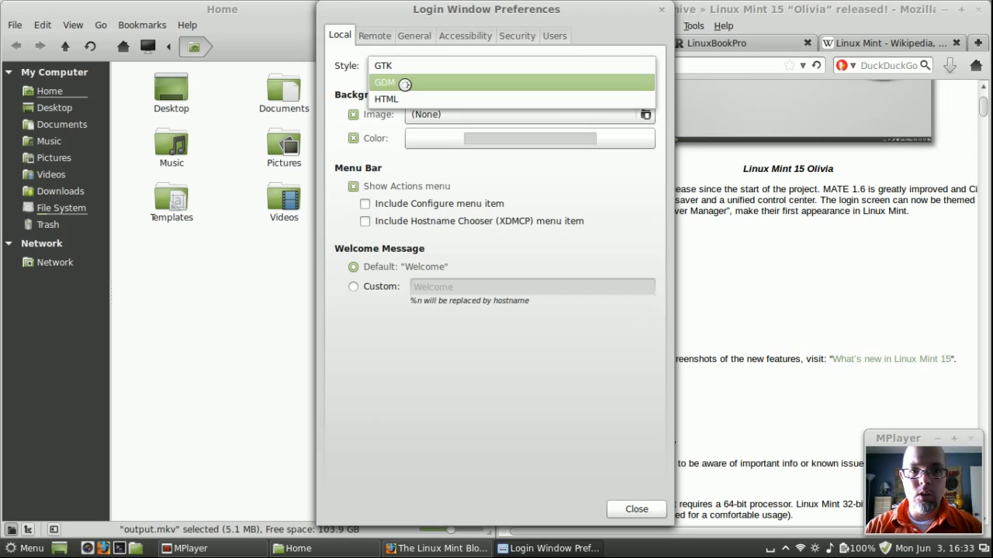
- Change the login style through GDM to HTML, browse themes, and close preferences
left_click(385, 83)
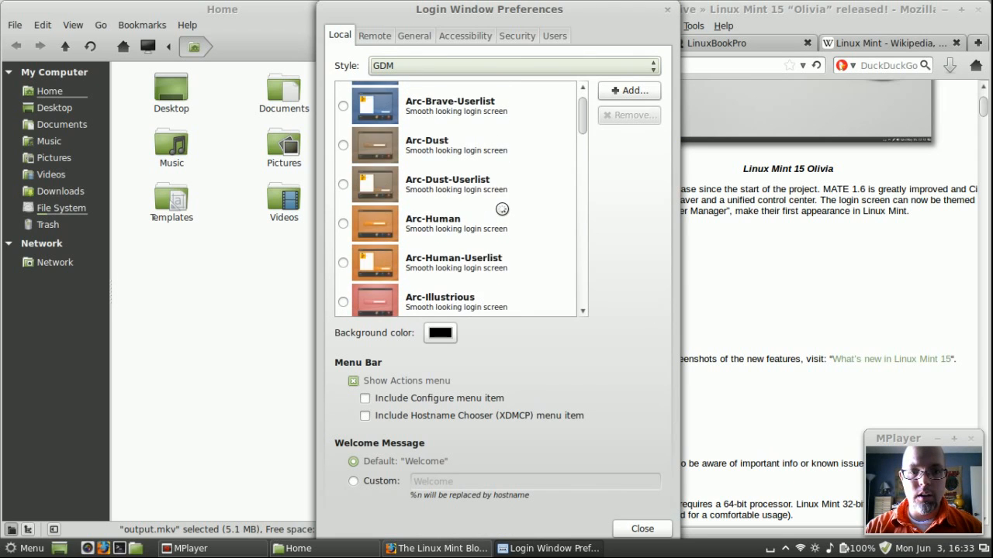
mouse_move(551, 304)
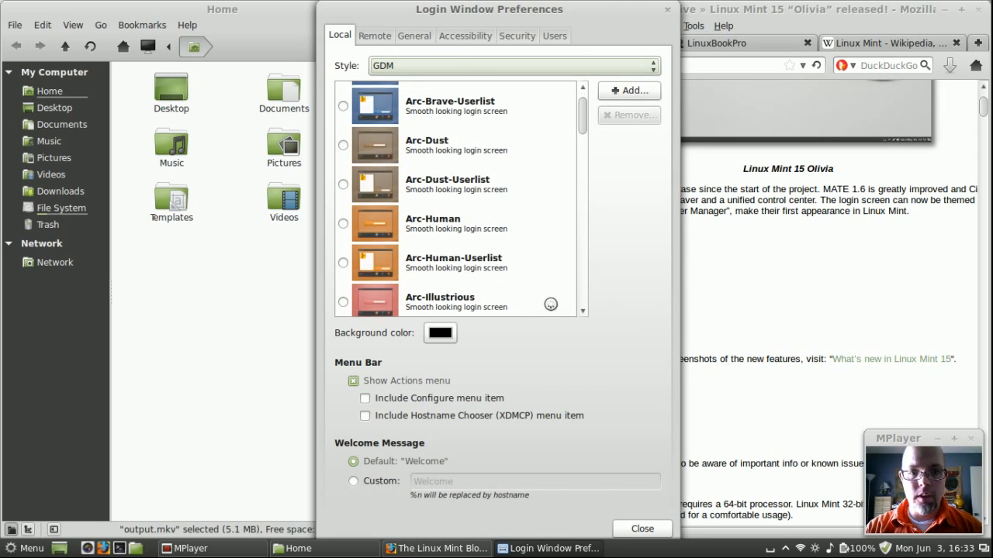
scroll("up", 3)
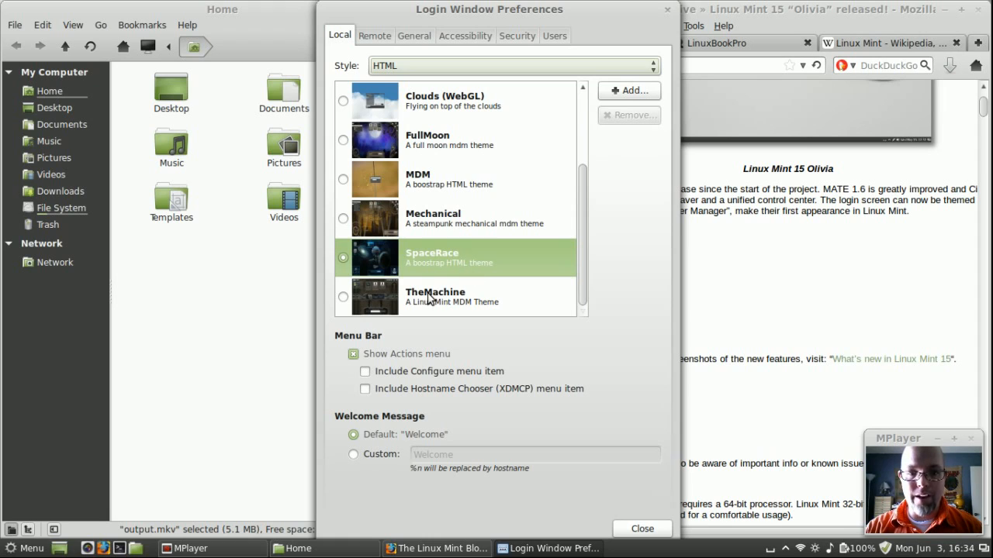
mouse_move(427, 305)
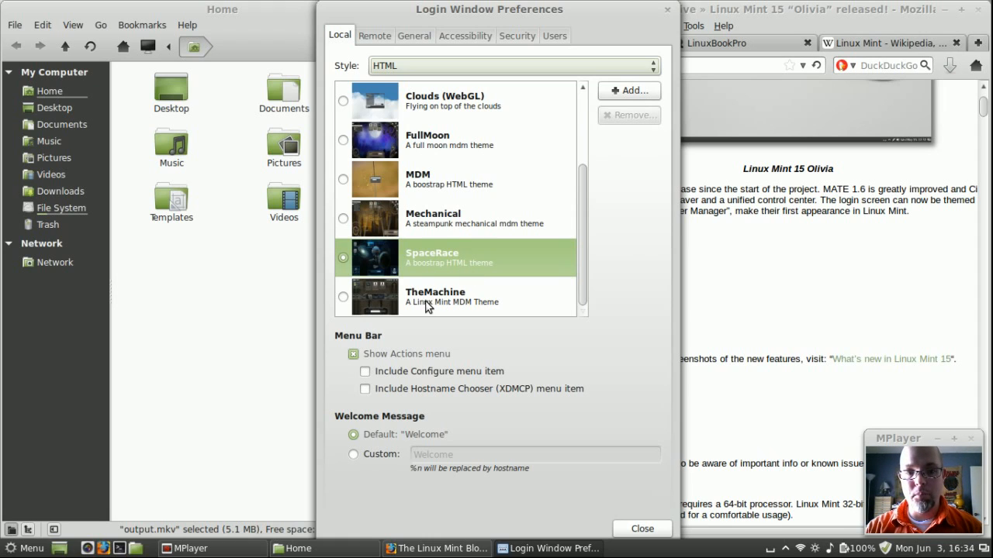
scroll("up", 3)
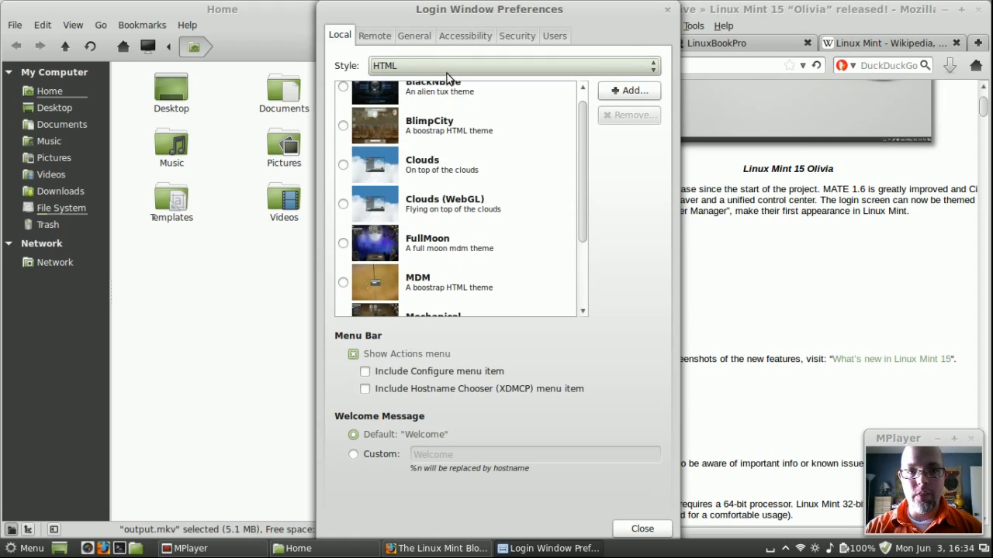
left_click(512, 65)
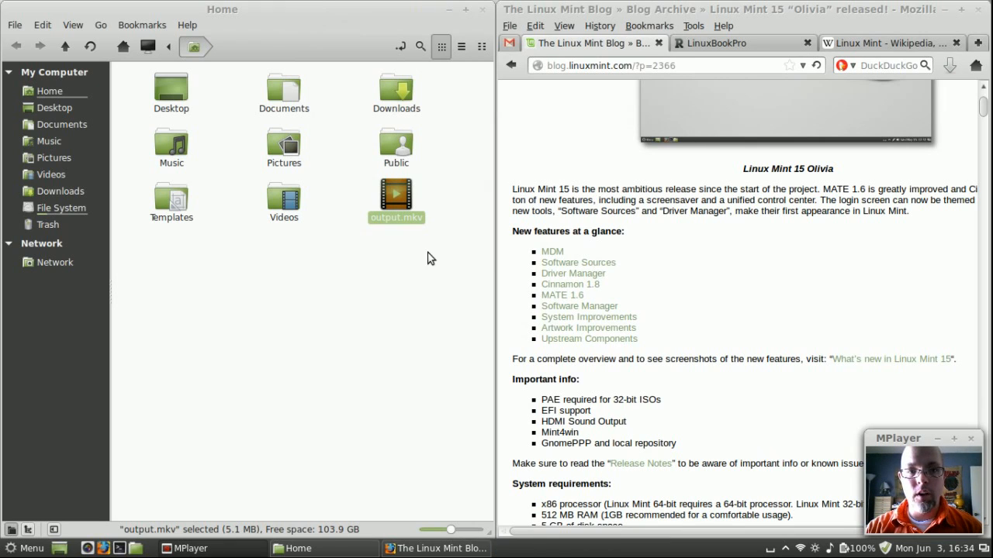
mouse_move(638, 326)
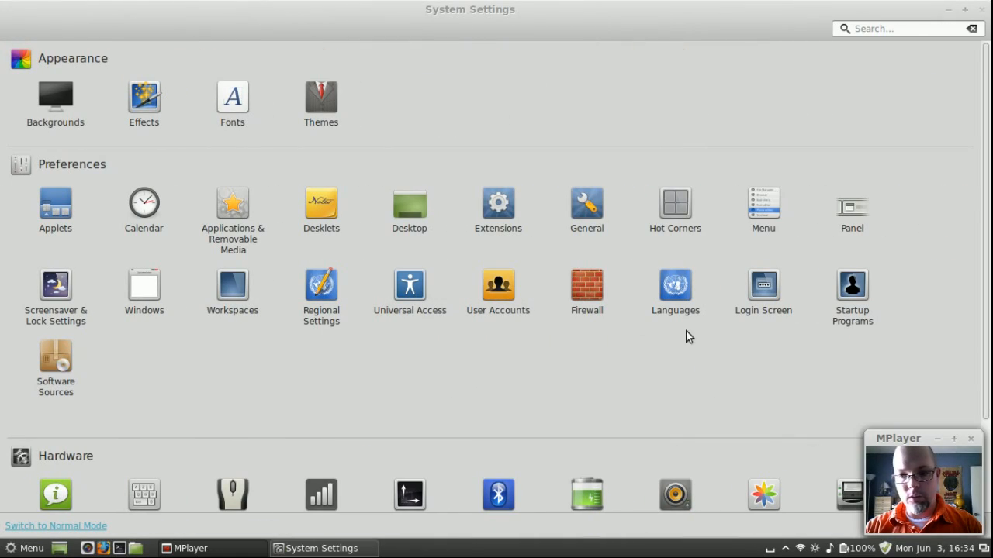
- Switch System Settings from Advanced Mode to Normal Mode to show basic categories
left_click(900, 29)
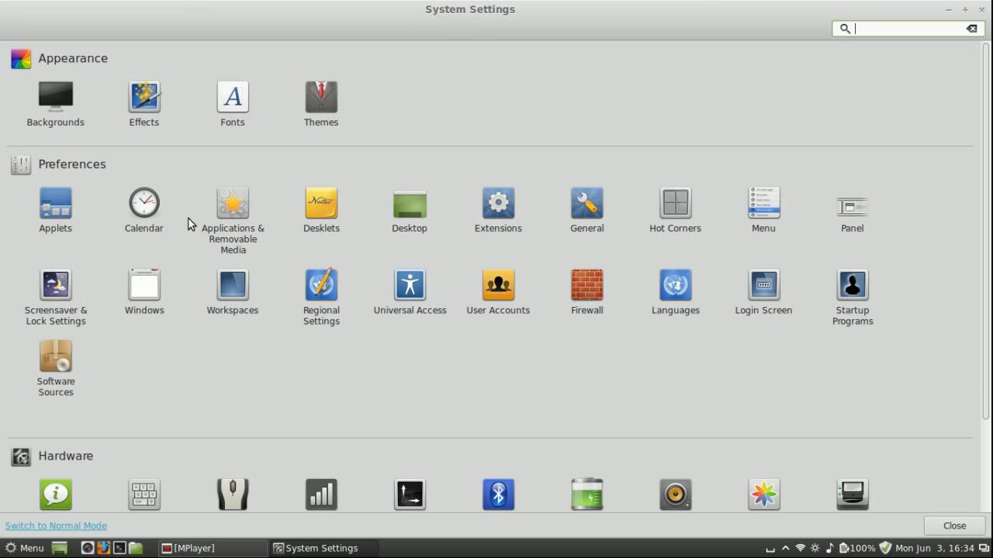
left_click(56, 526)
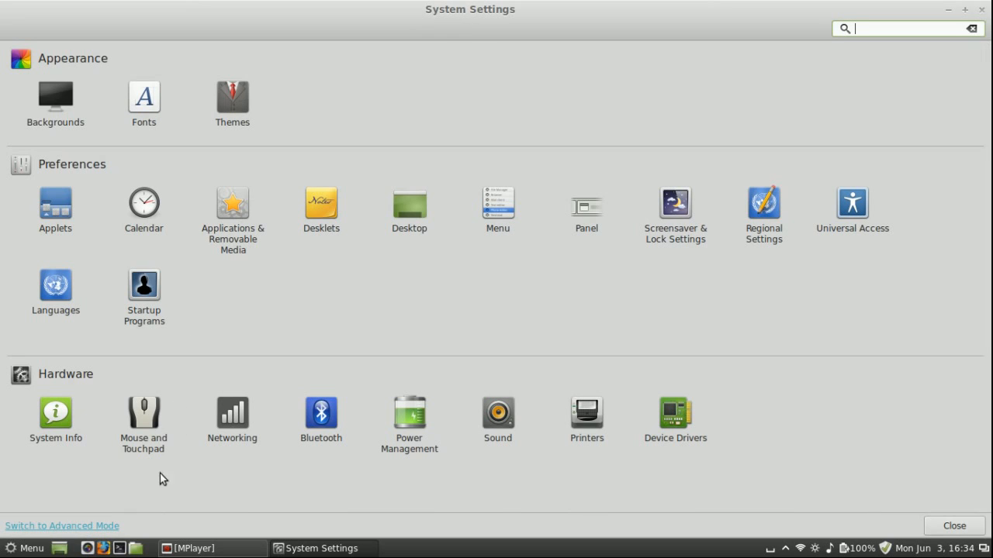
mouse_move(461, 259)
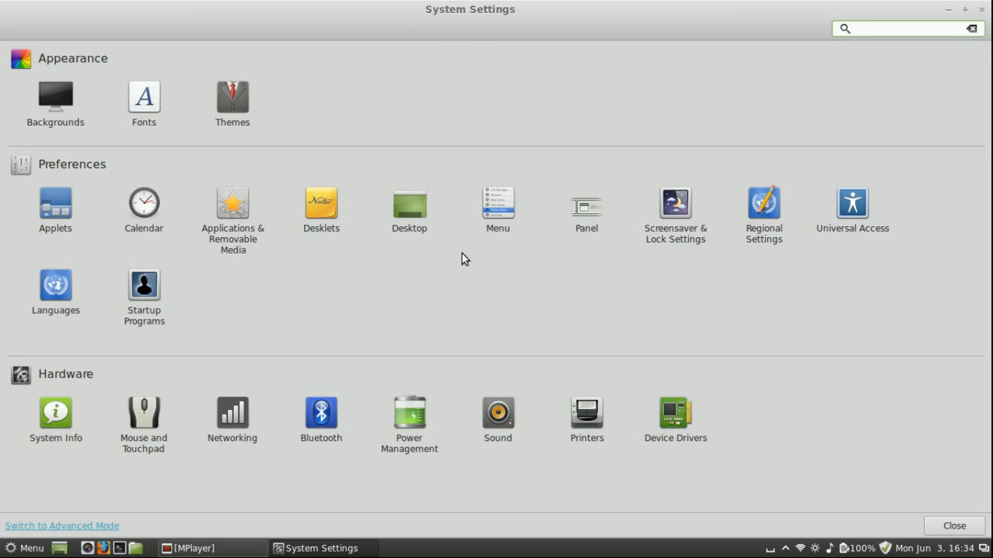
left_click(900, 28)
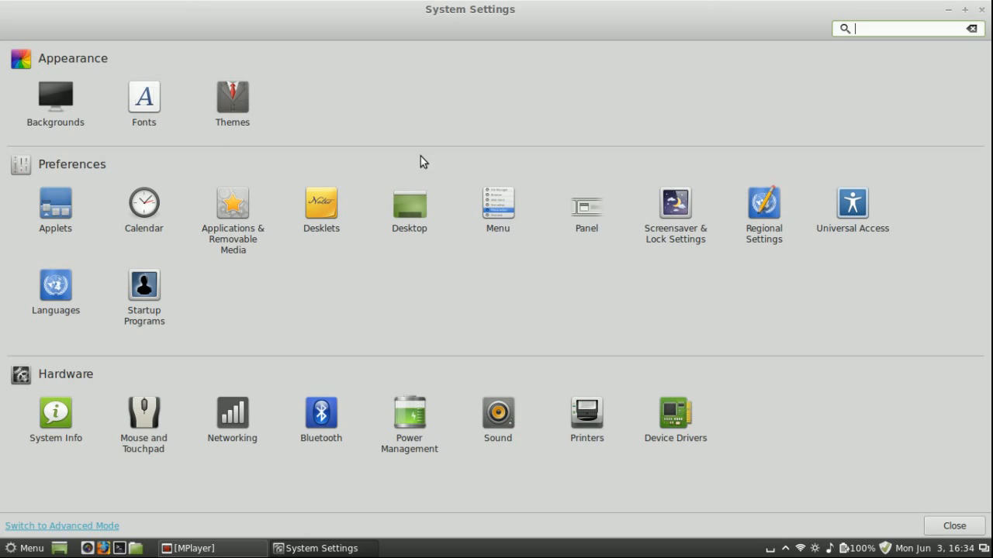
mouse_move(44, 534)
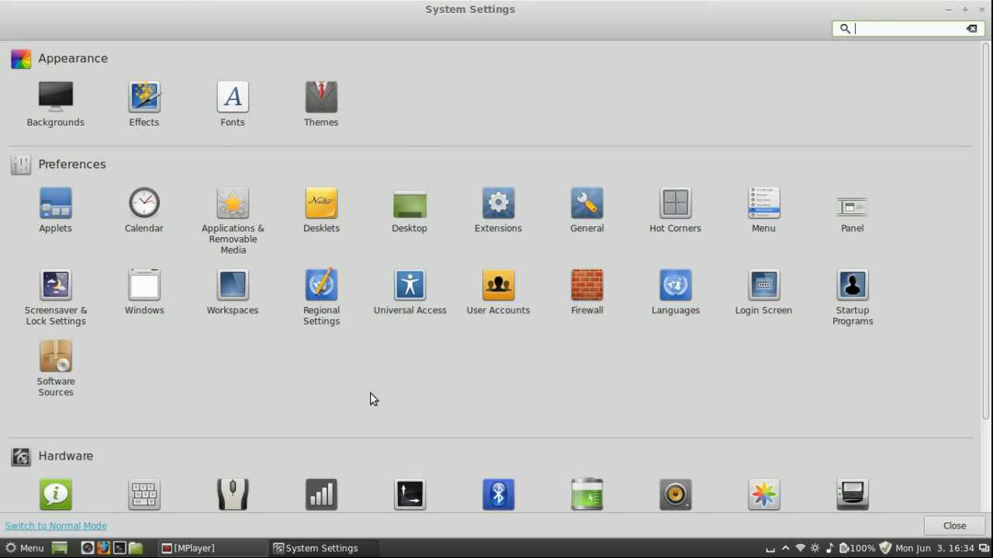
mouse_move(418, 334)
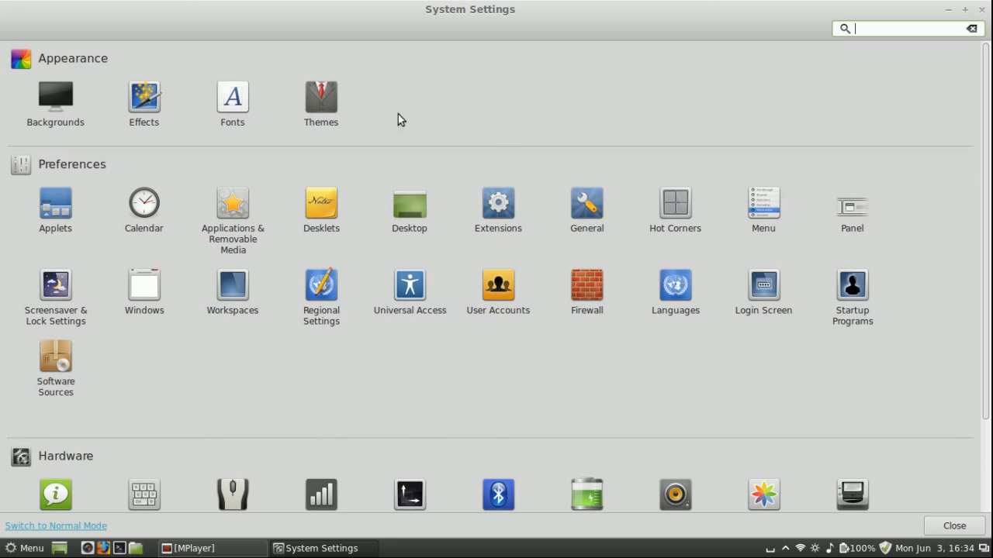
- Open Themes and browse the Other settings and Get more online tabs
left_click(321, 99)
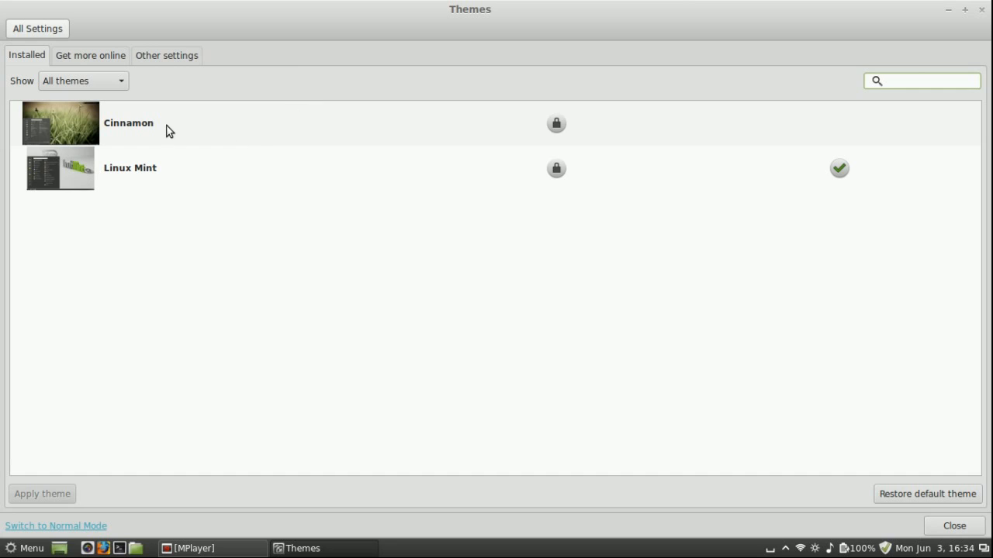
left_click(166, 55)
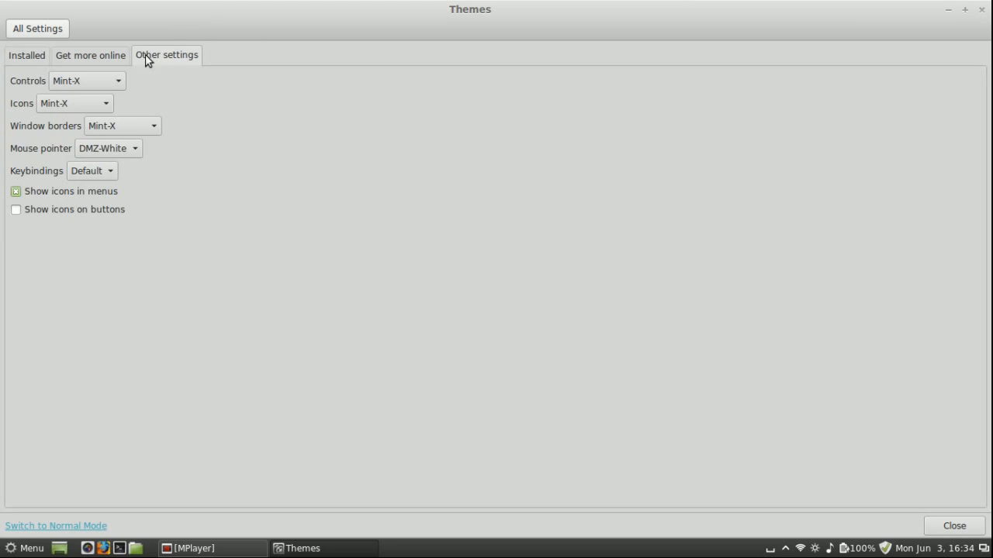
left_click(90, 55)
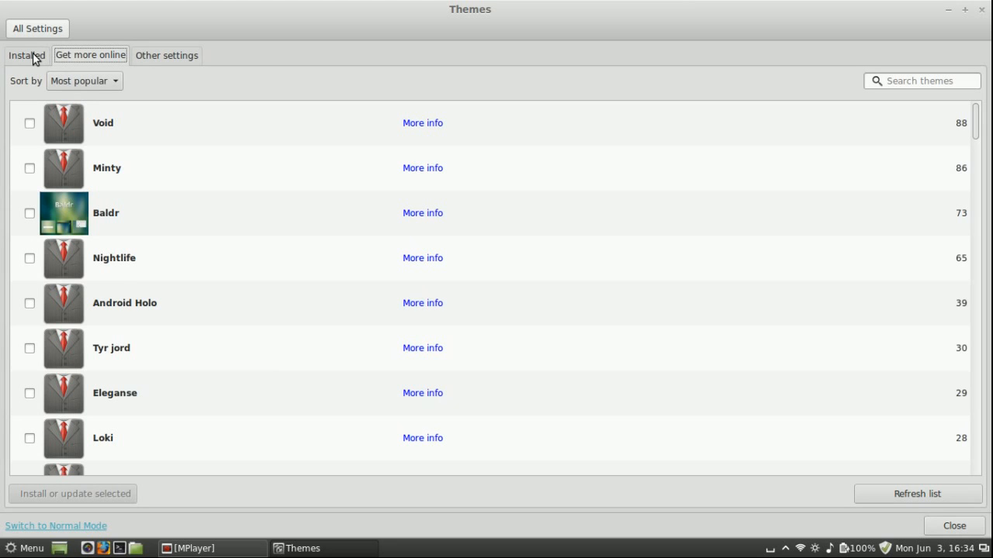
left_click(166, 54)
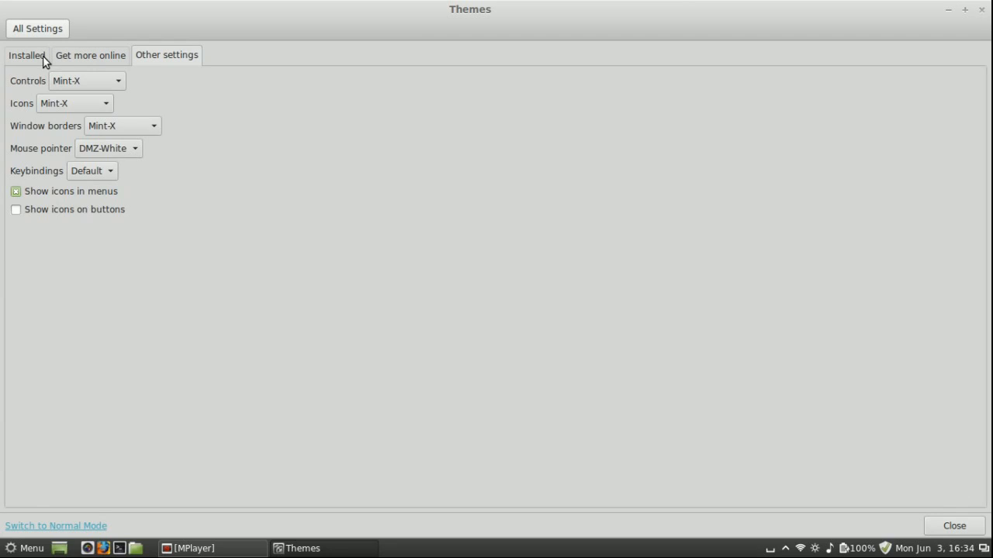
- Apply the Cinnamon theme, then close the theme settings window
left_click(27, 55)
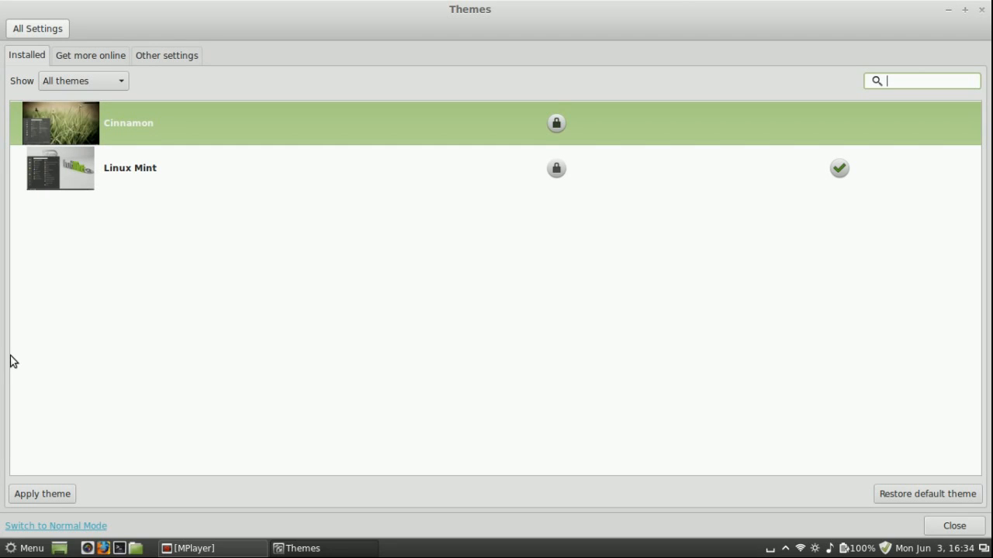
mouse_move(72, 134)
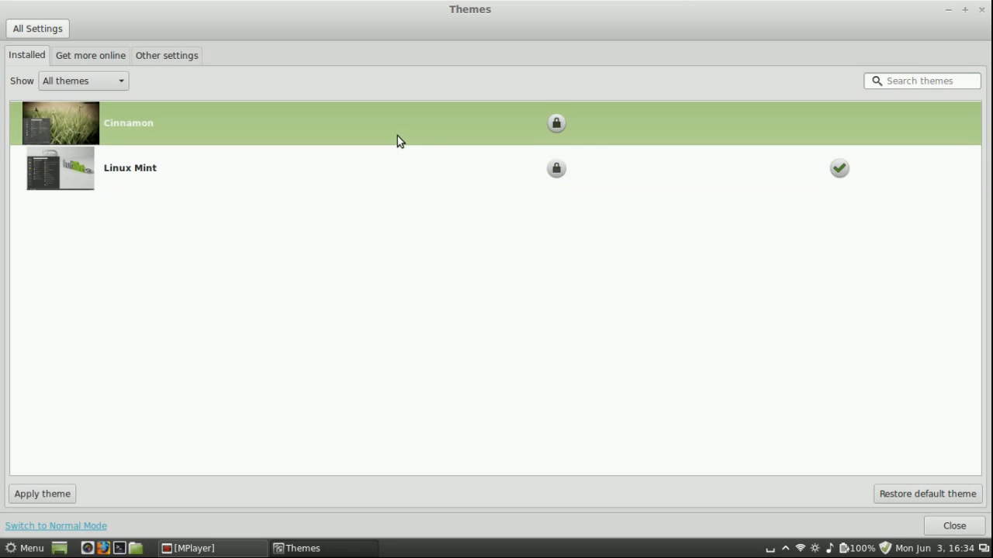
left_click(42, 494)
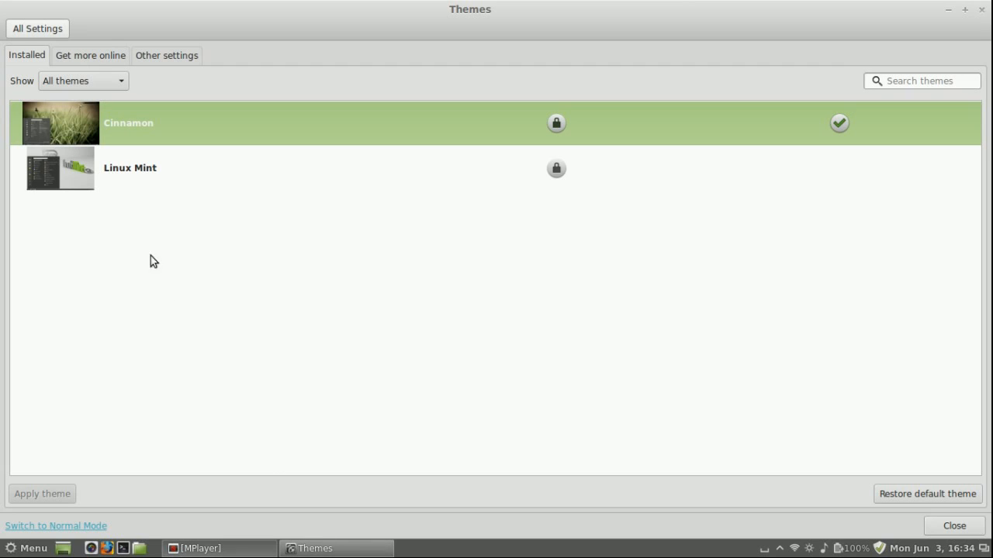
mouse_move(71, 194)
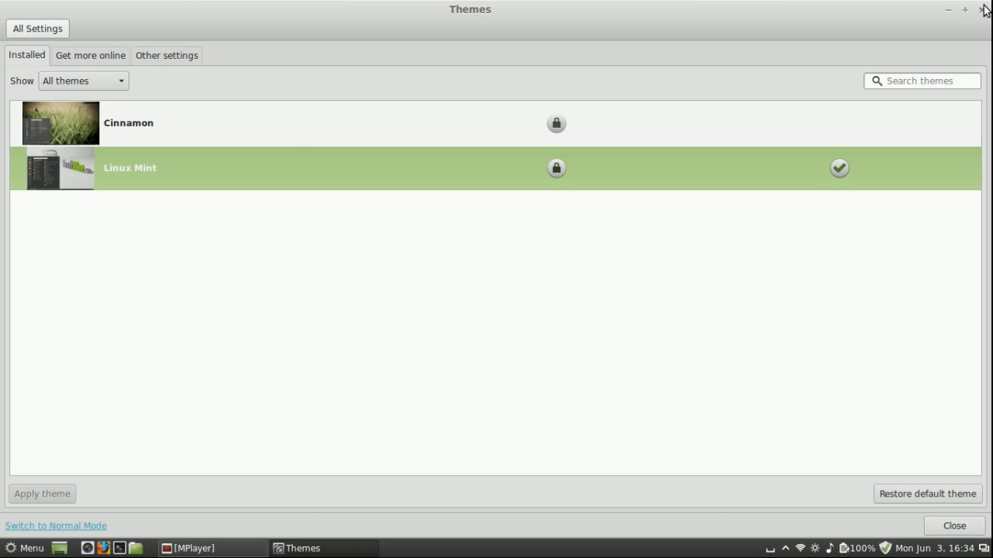
left_click(987, 9)
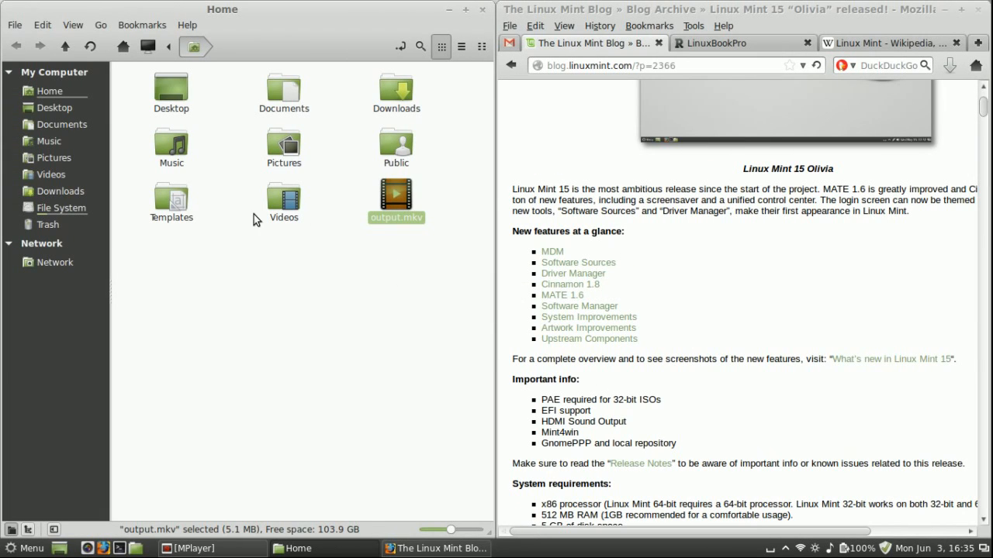
mouse_move(122, 46)
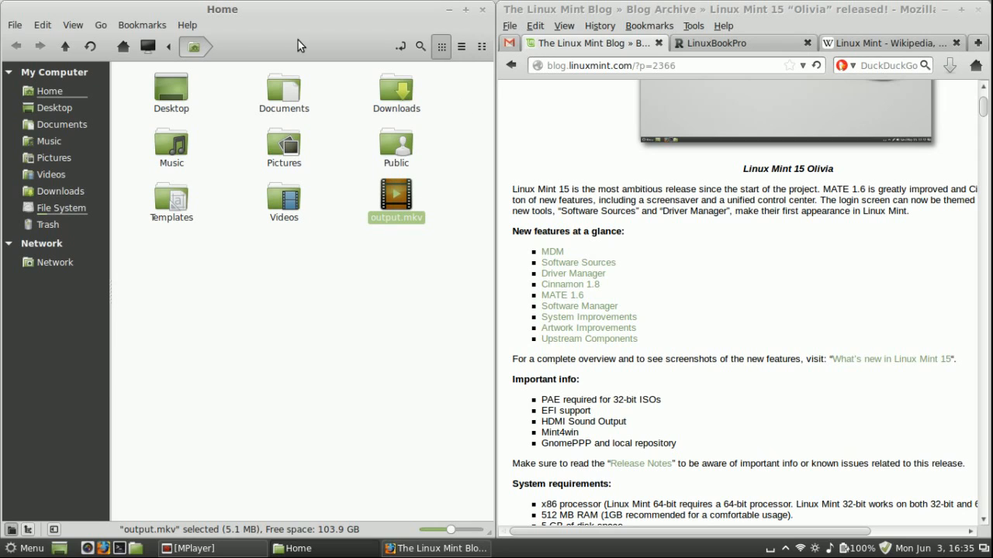
mouse_move(165, 25)
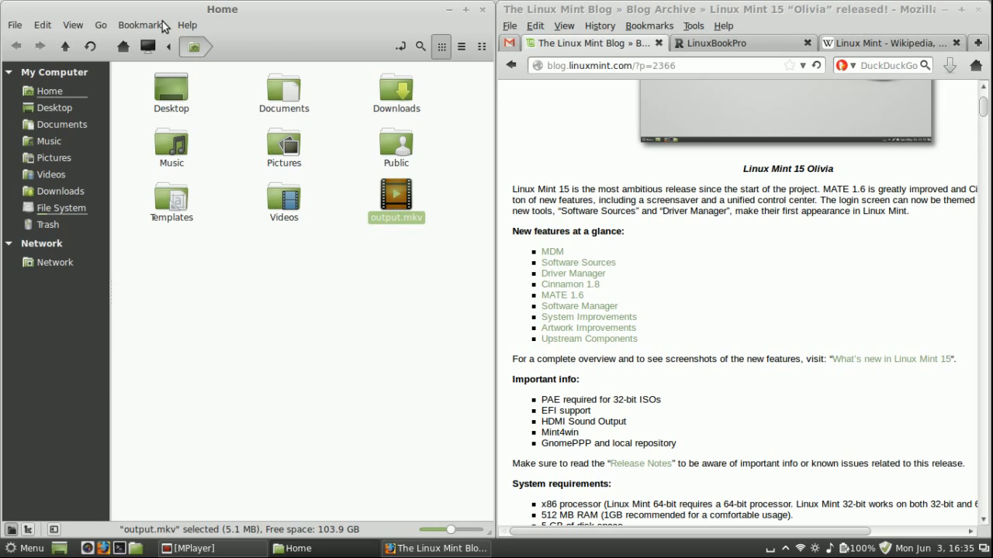
- Check Nemo's File and Help menus, then switch Home to List view and back to Icon view
left_click(14, 24)
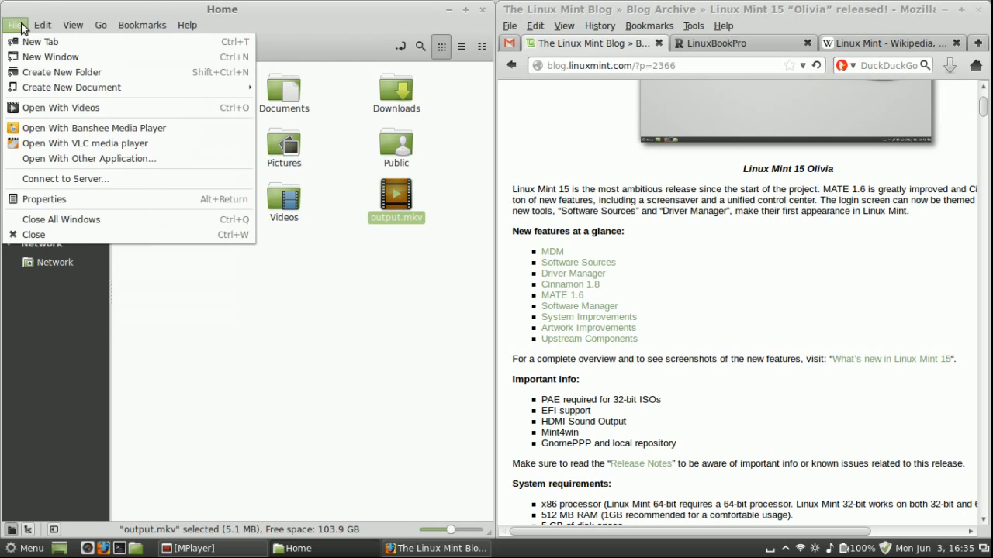
left_click(187, 25)
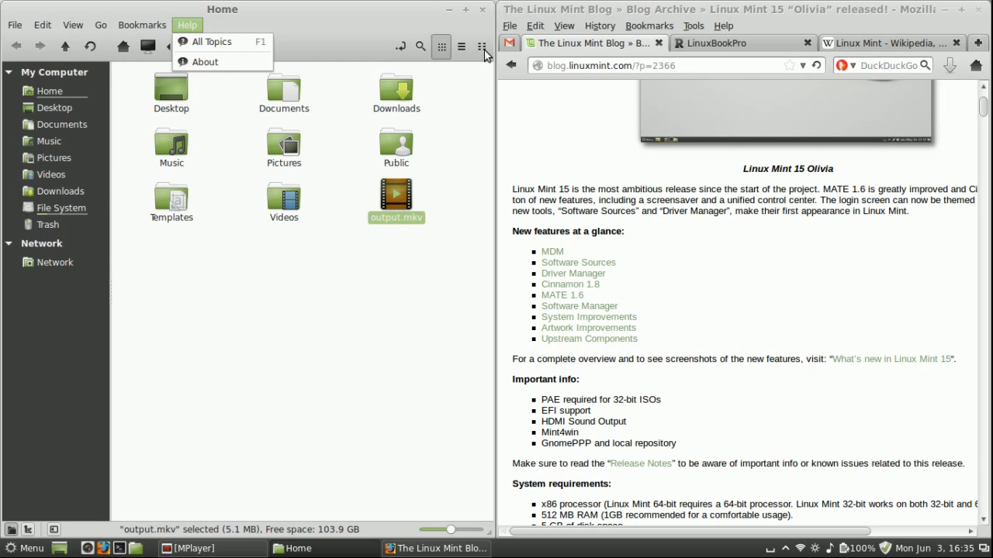
left_click(462, 46)
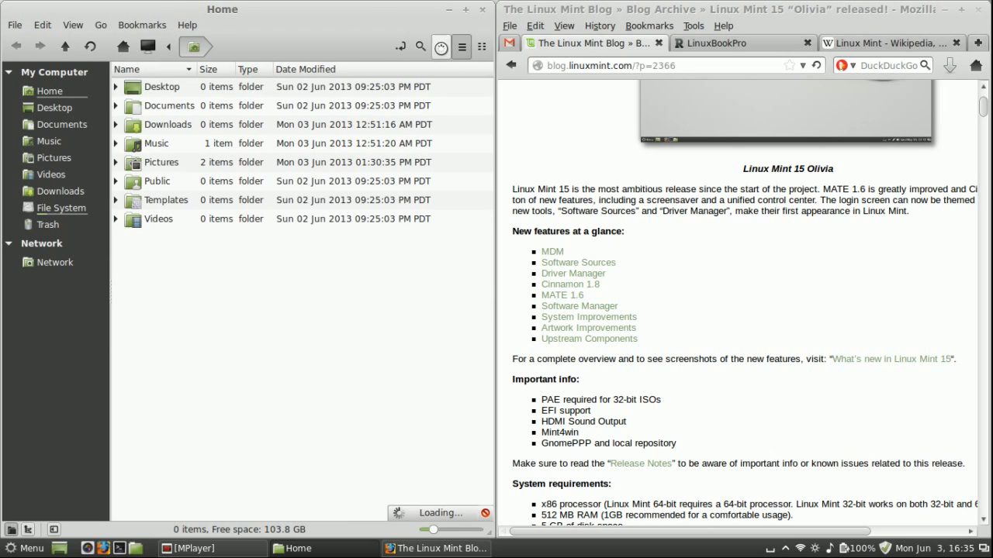
left_click(440, 47)
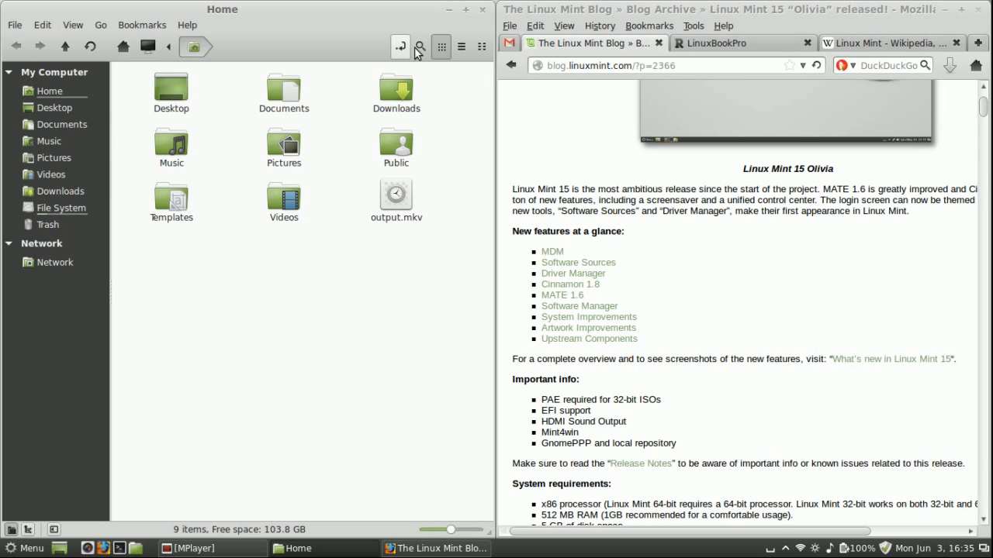
mouse_move(332, 61)
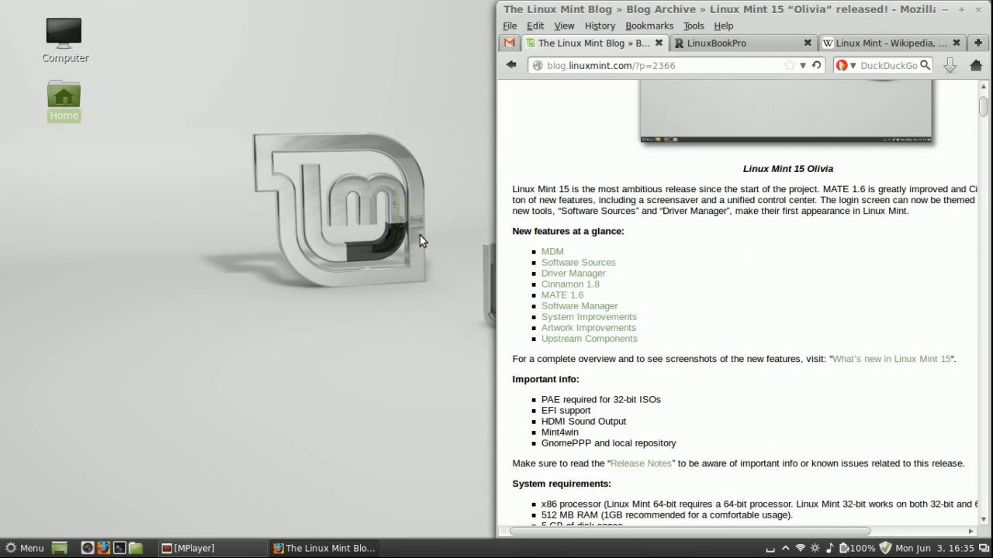
- Minimize Firefox, restore Software Sources, and review the Main mirror speed list
left_click(961, 10)
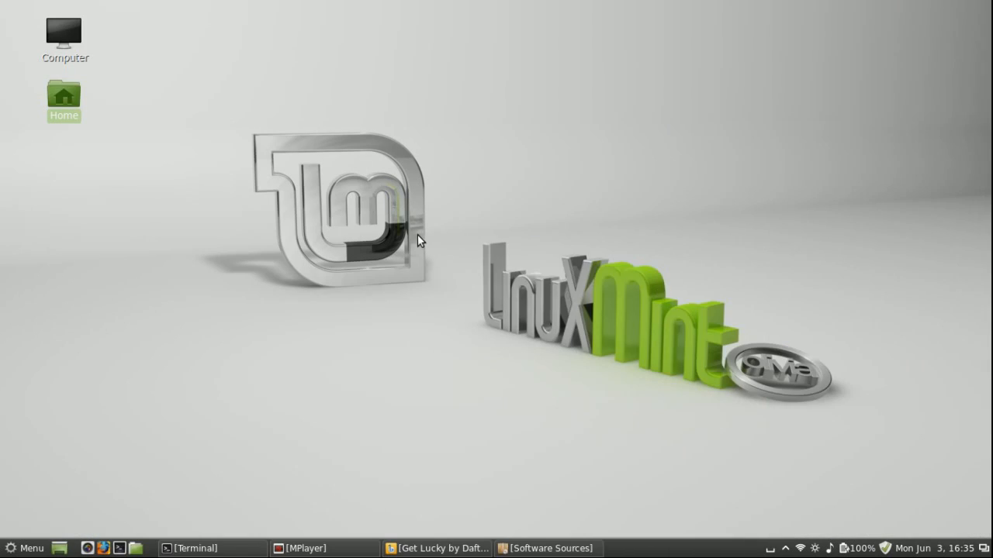
left_click(547, 549)
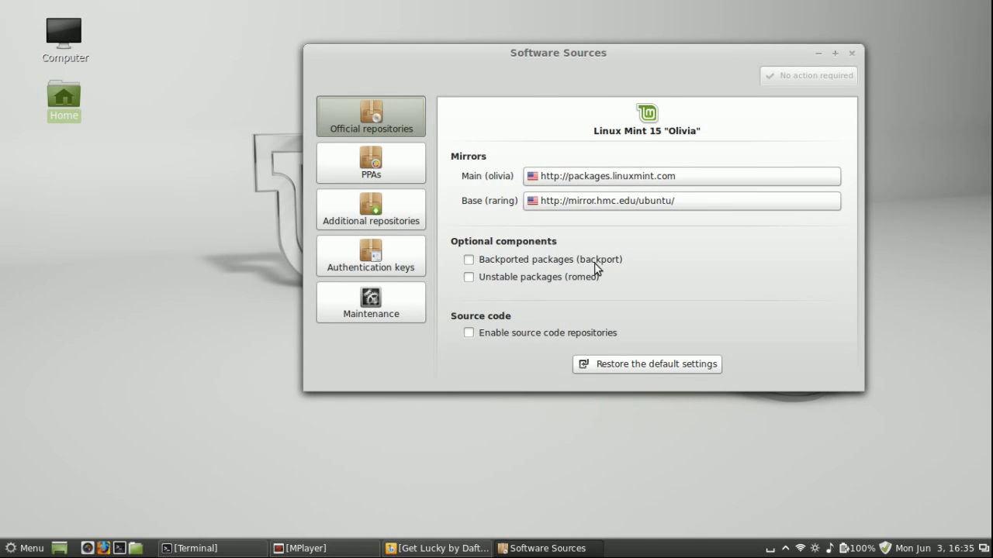
mouse_move(655, 176)
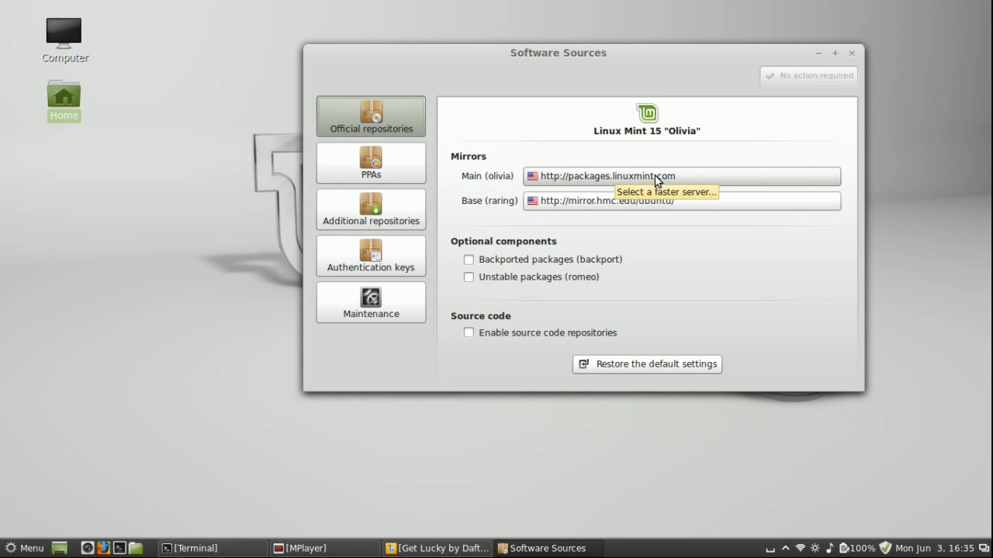
left_click(681, 176)
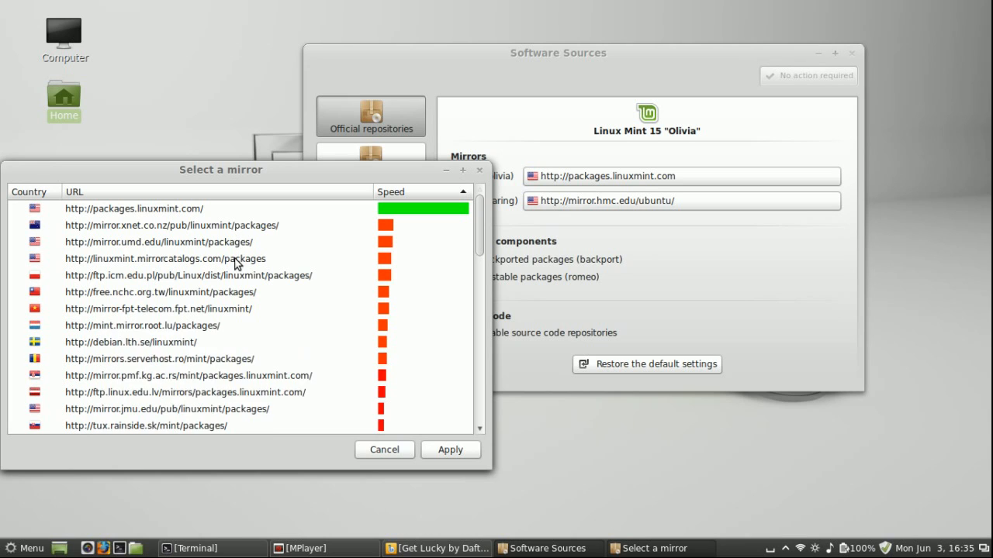
scroll("down", 3)
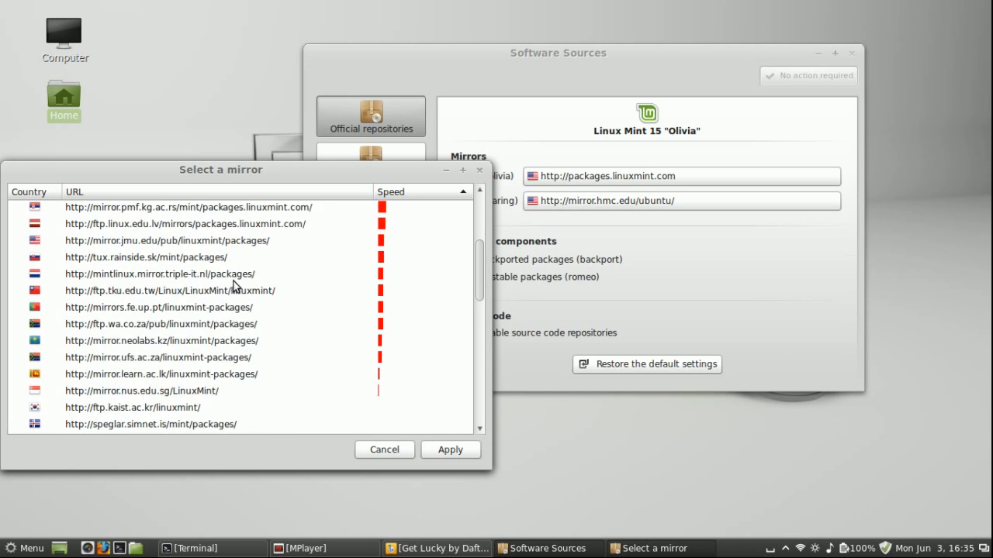
scroll("down", 3)
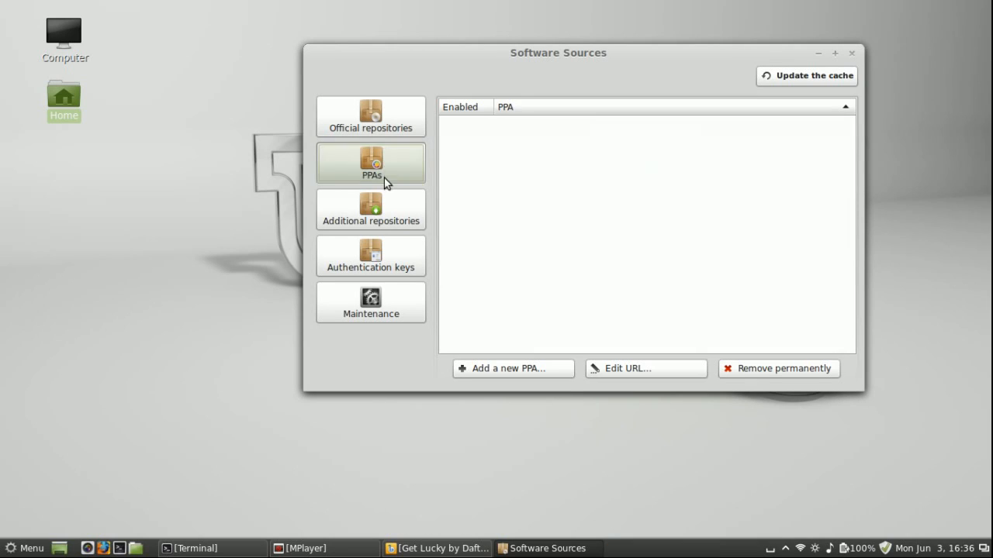
- Review additional repositories, authentication keys and maintenance, then close Software Sources
left_click(370, 209)
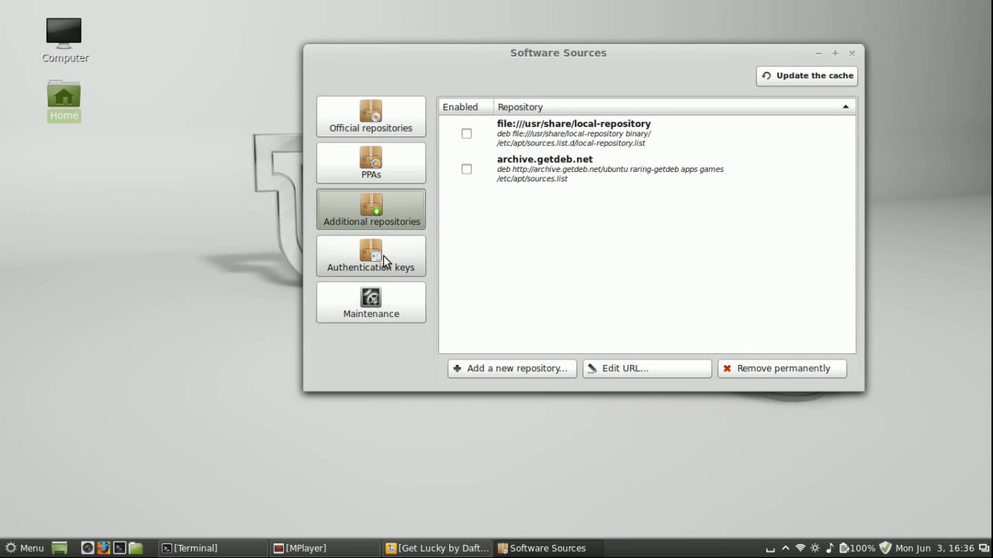
left_click(370, 256)
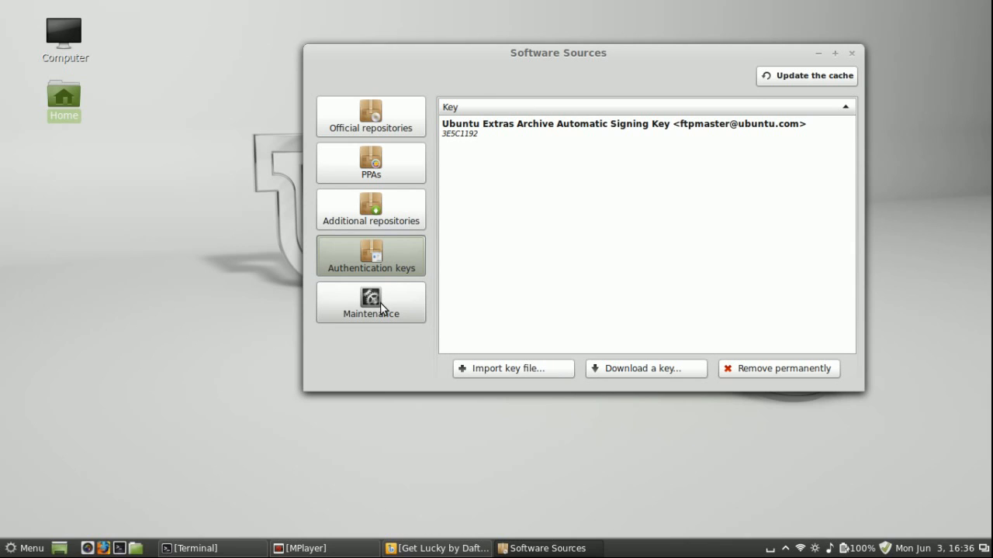
left_click(371, 302)
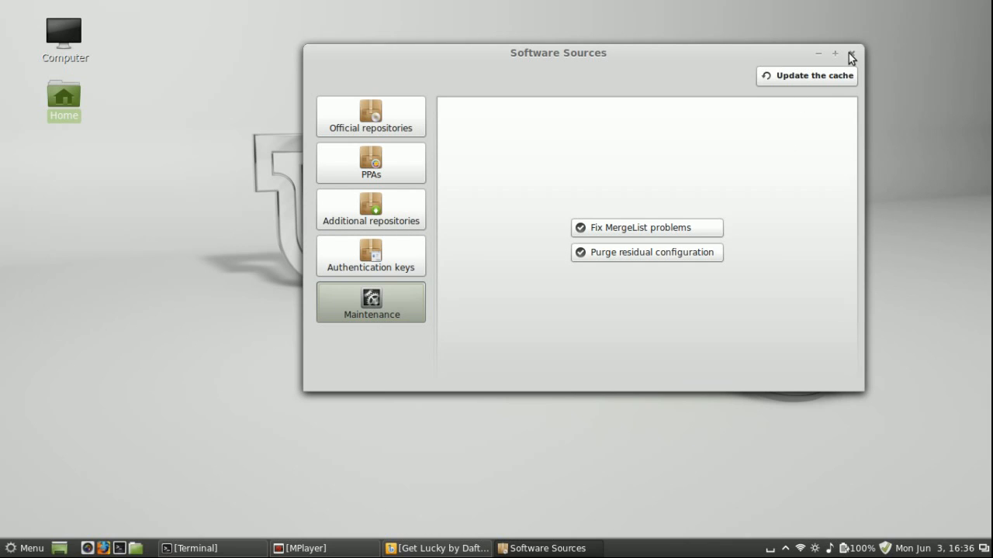
left_click(851, 54)
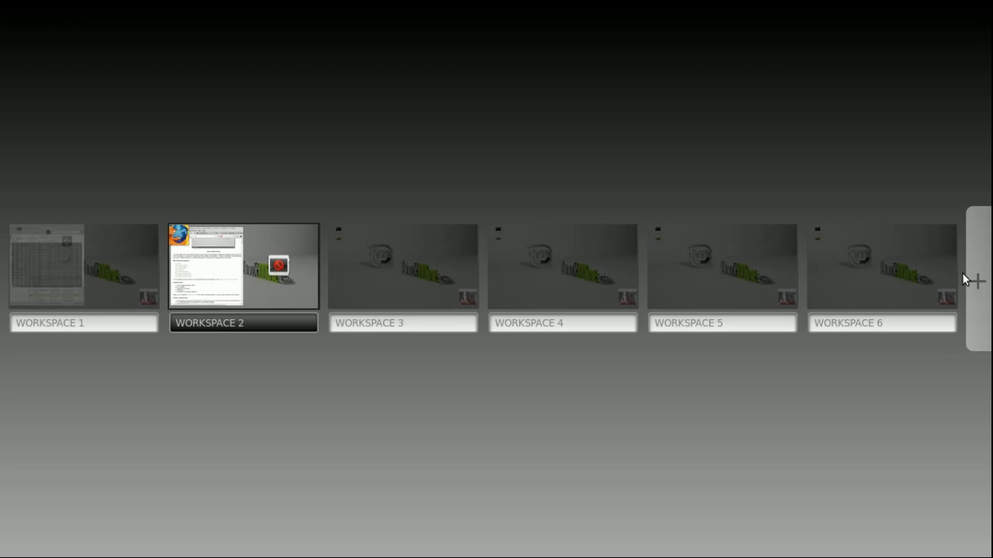
- Add Workspace 7 using the + button in the Expo overview
left_click(977, 280)
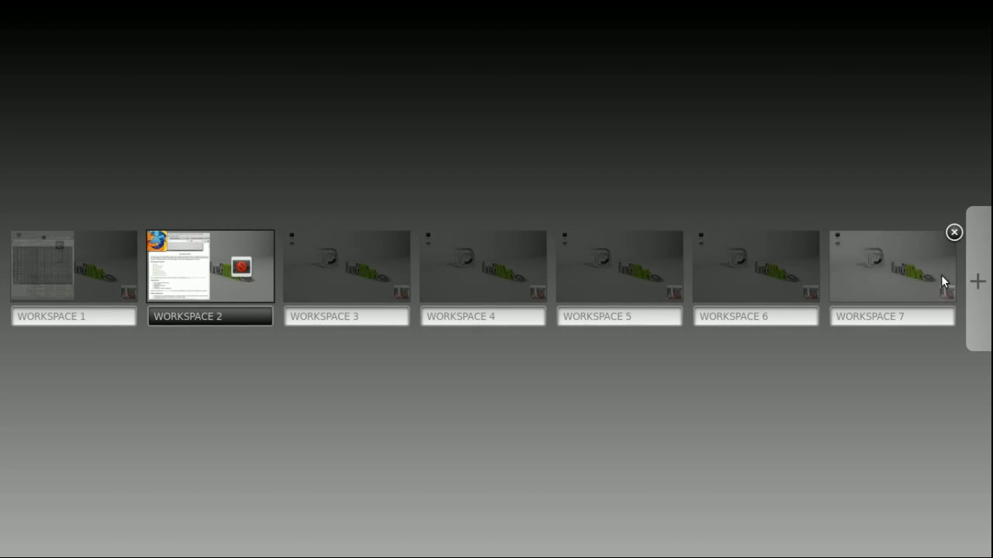
left_click(953, 232)
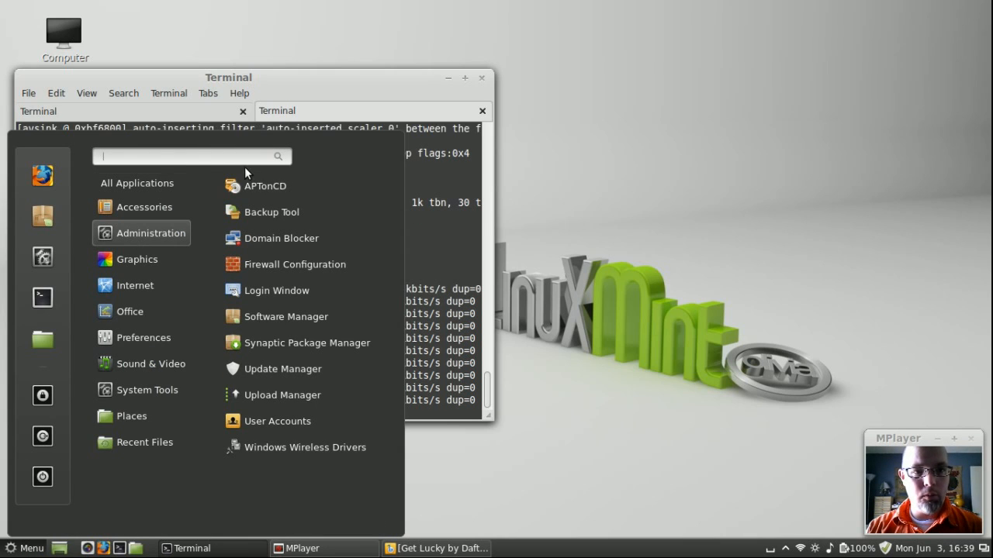
- Show All Applications and scroll the list from APTonCD down to XChat IRC
left_click(137, 183)
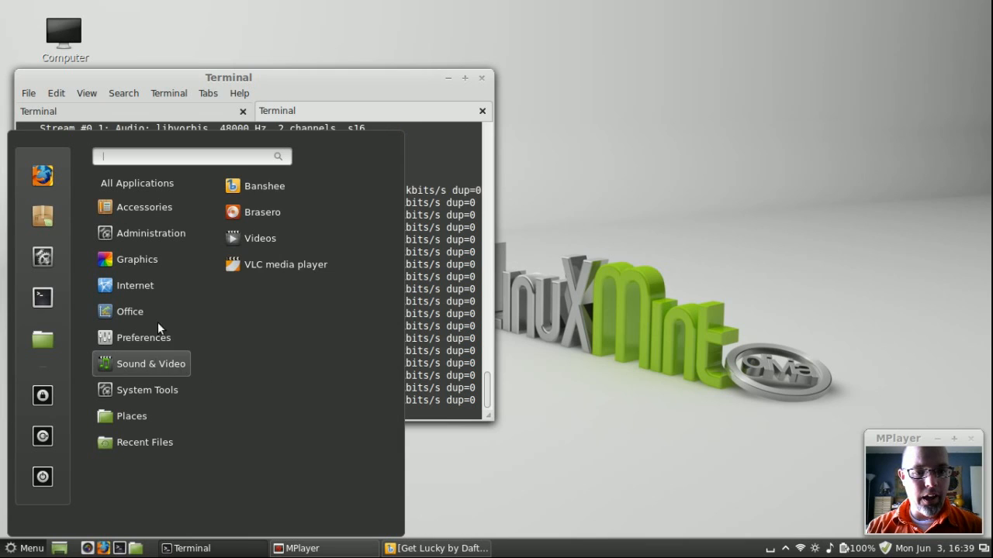
left_click(137, 183)
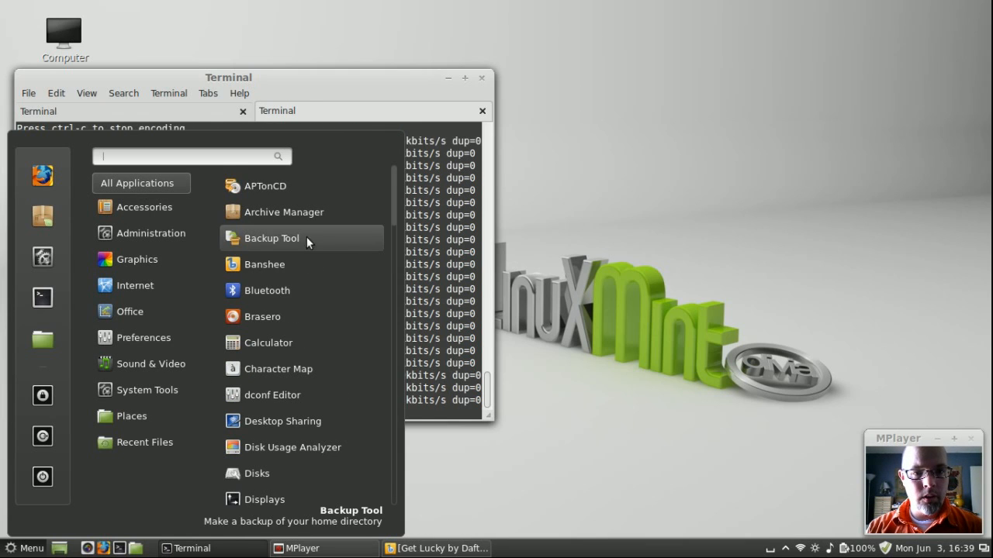
scroll("down", 3)
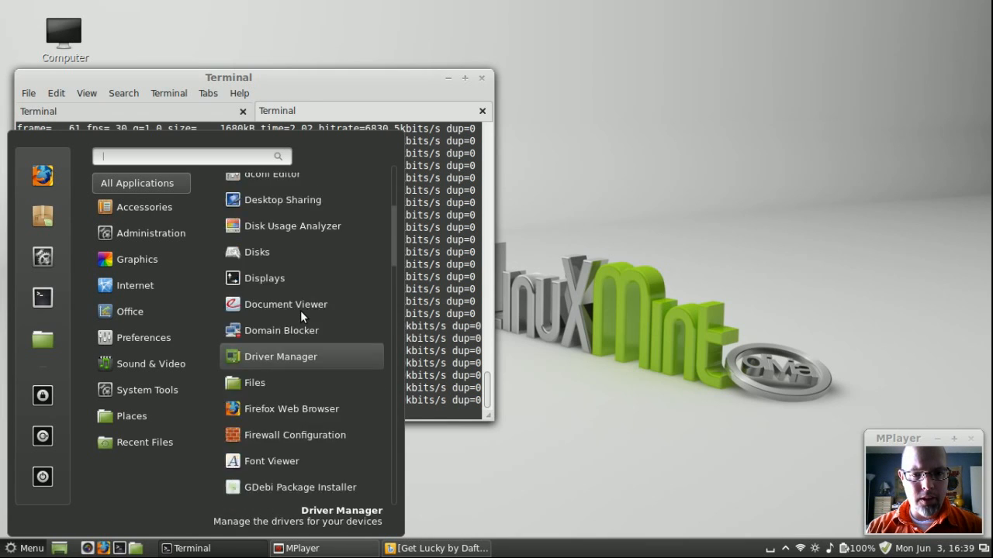
scroll("up", 3)
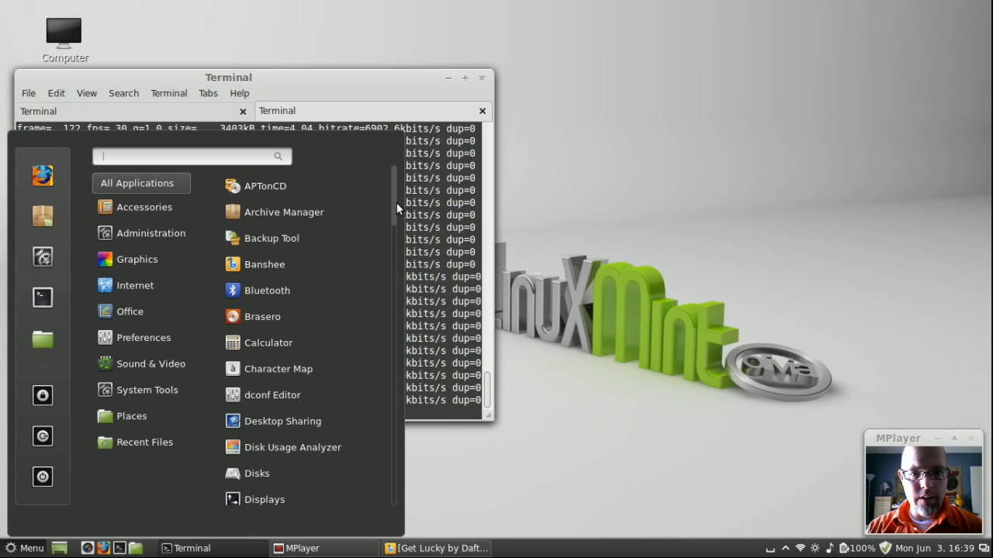
scroll("down", 3)
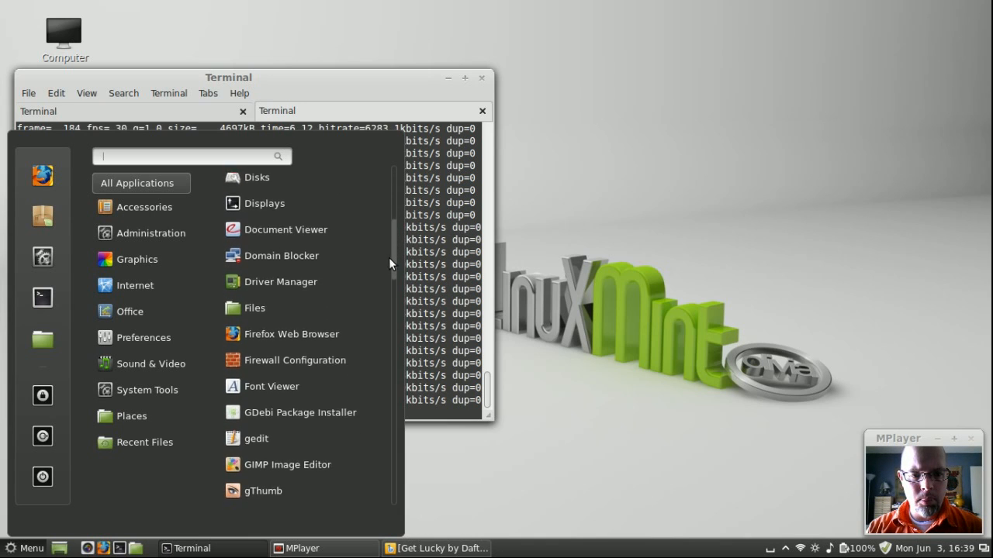
scroll("down", 3)
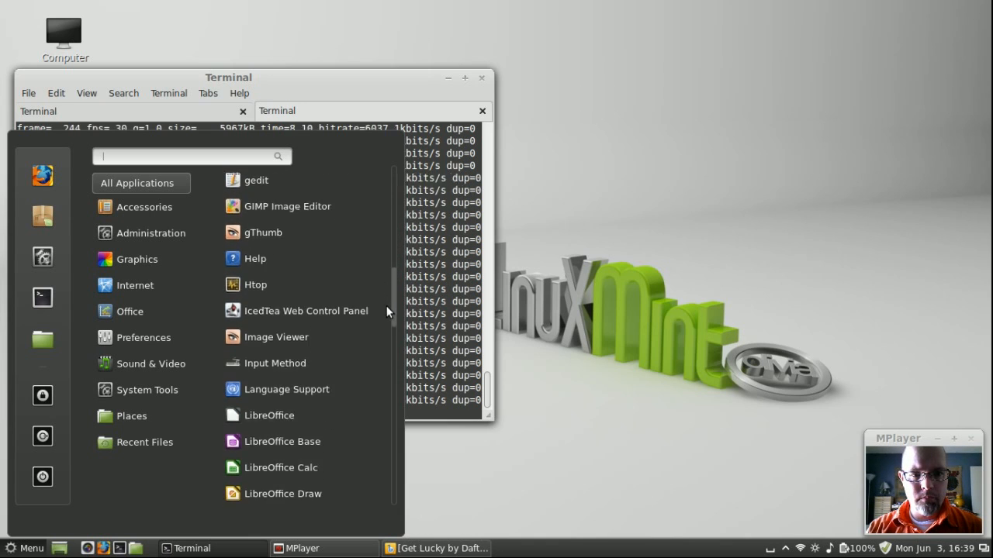
scroll("down", 3)
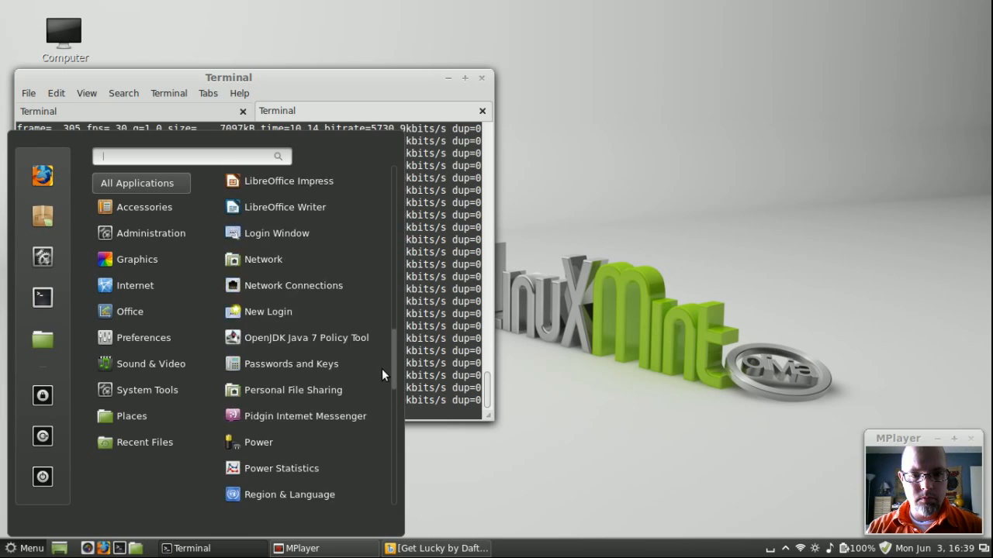
scroll("down", 3)
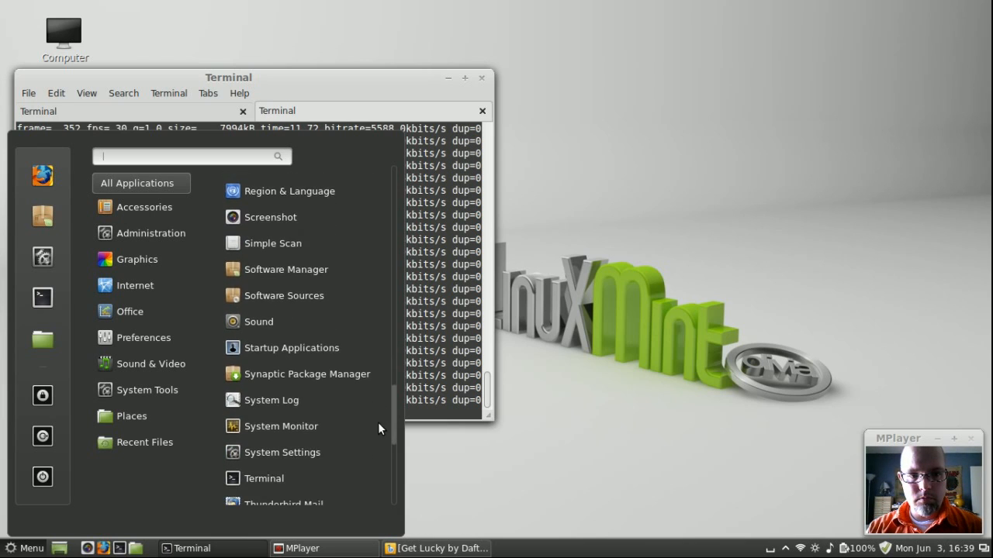
scroll("down", 3)
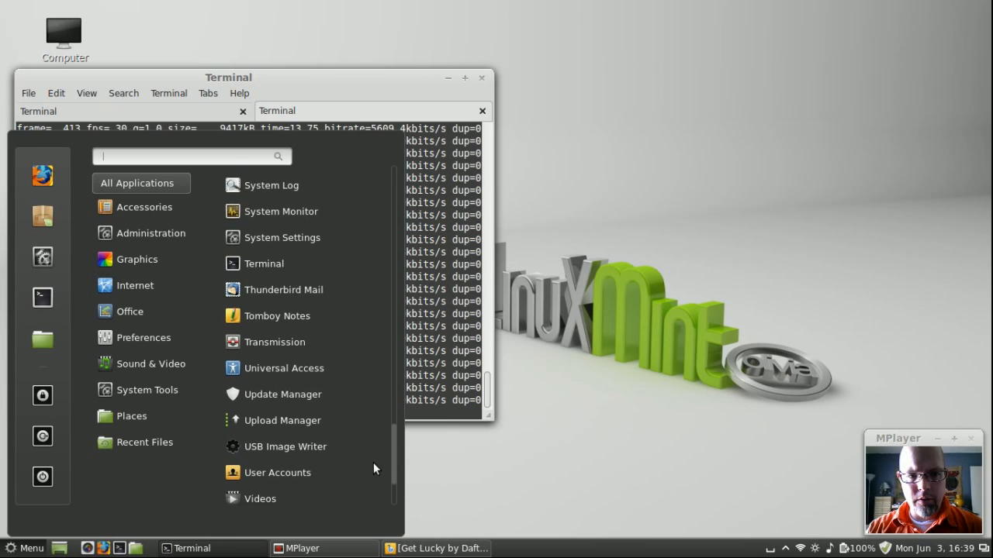
scroll("down", 3)
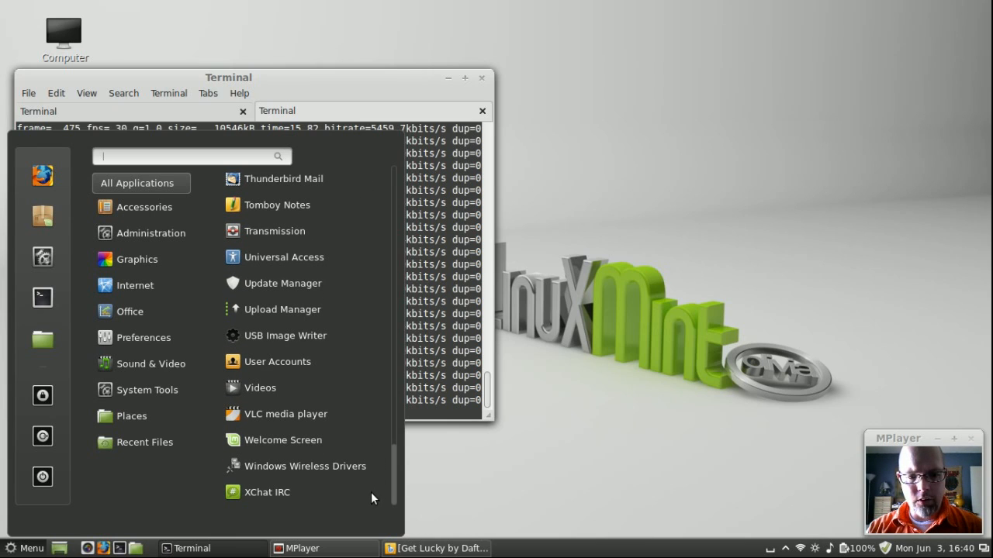
mouse_move(564, 389)
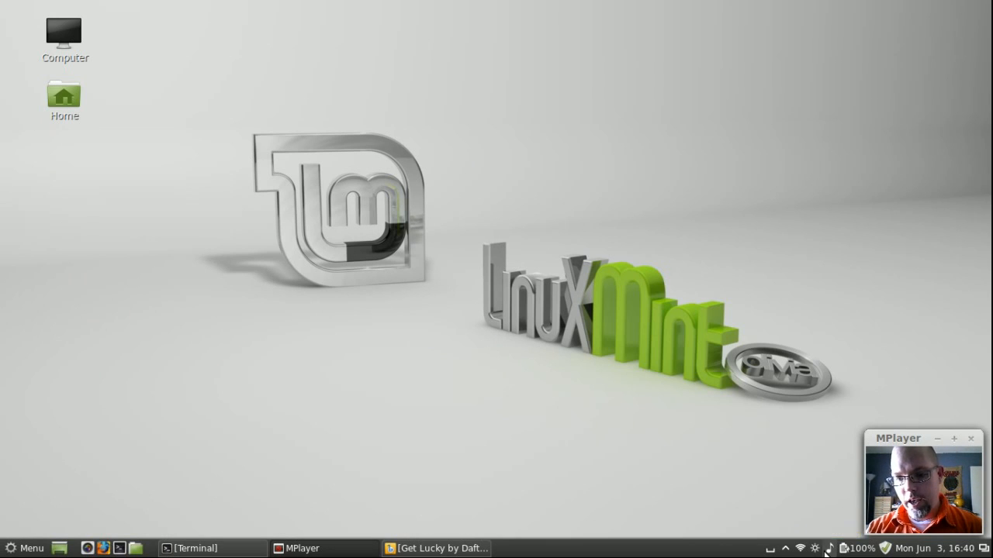
left_click(831, 548)
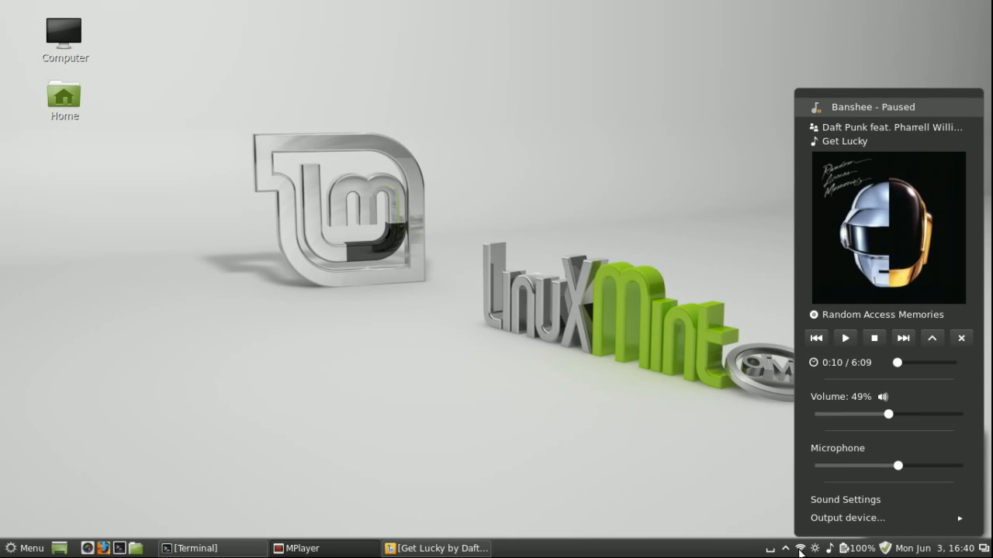
mouse_move(751, 366)
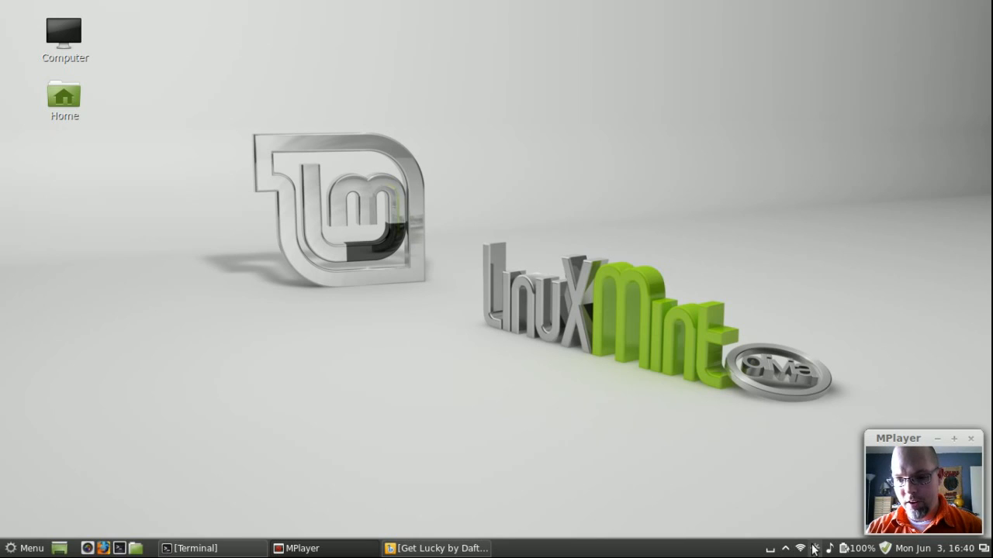
mouse_move(791, 549)
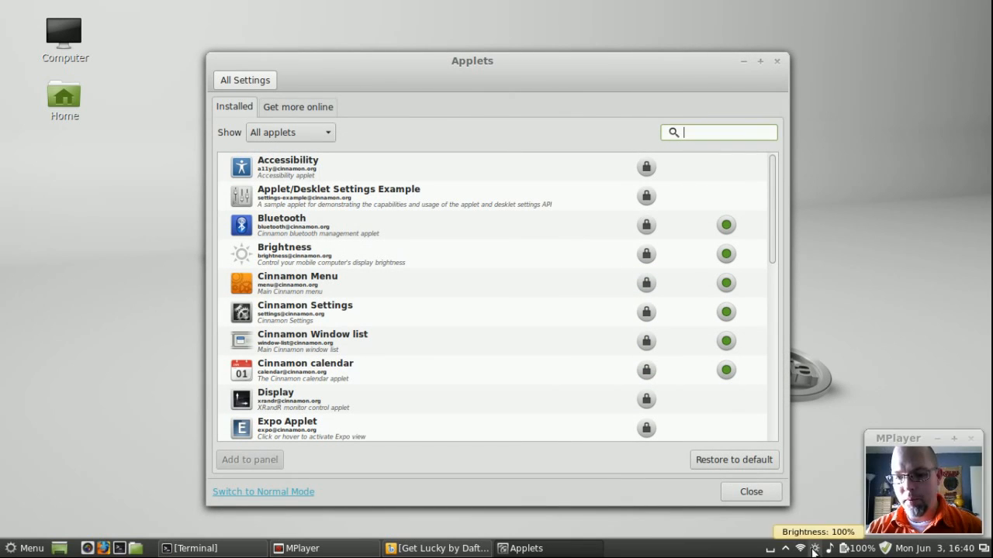
mouse_move(361, 264)
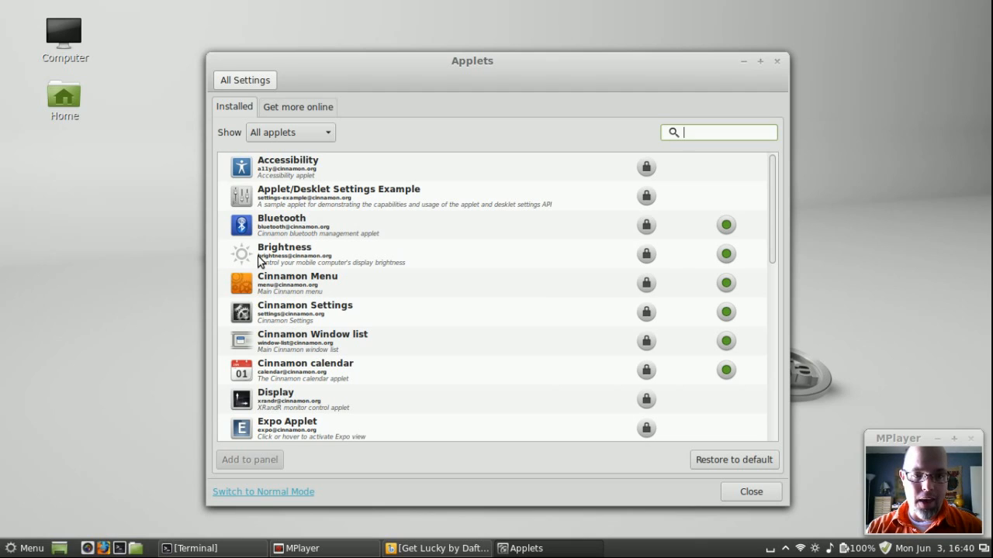
mouse_move(275, 283)
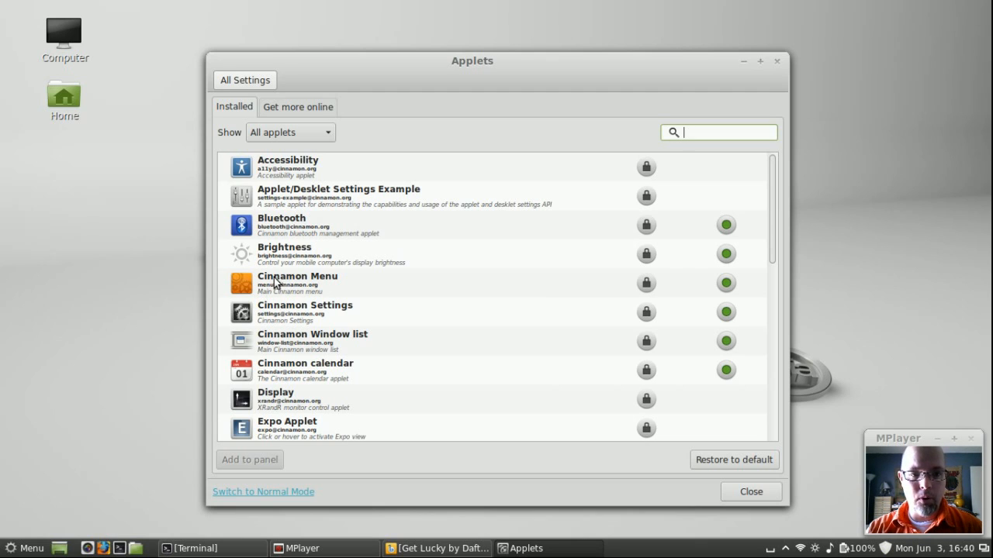
- Select the Cinnamon Menu entry in the Installed applets list
left_click(311, 283)
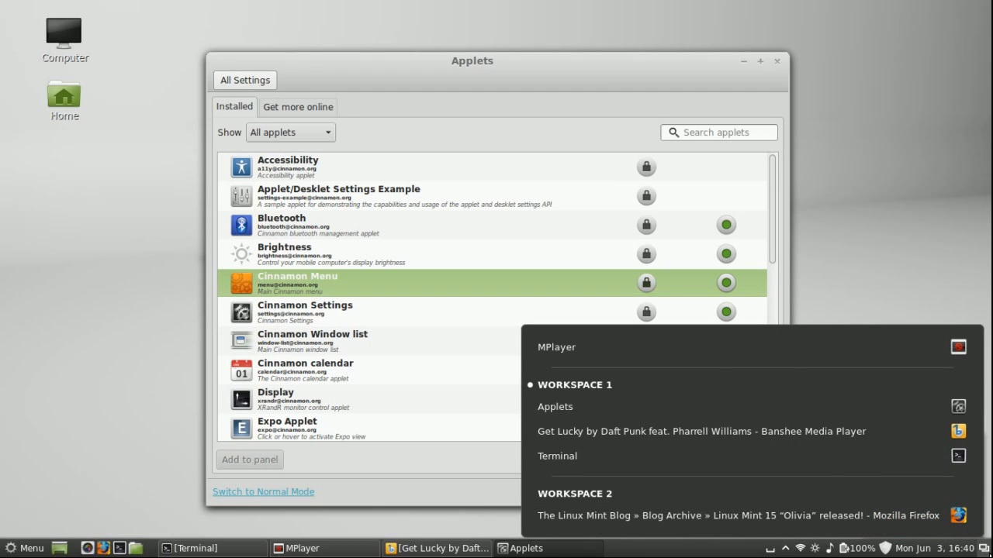
mouse_move(784, 431)
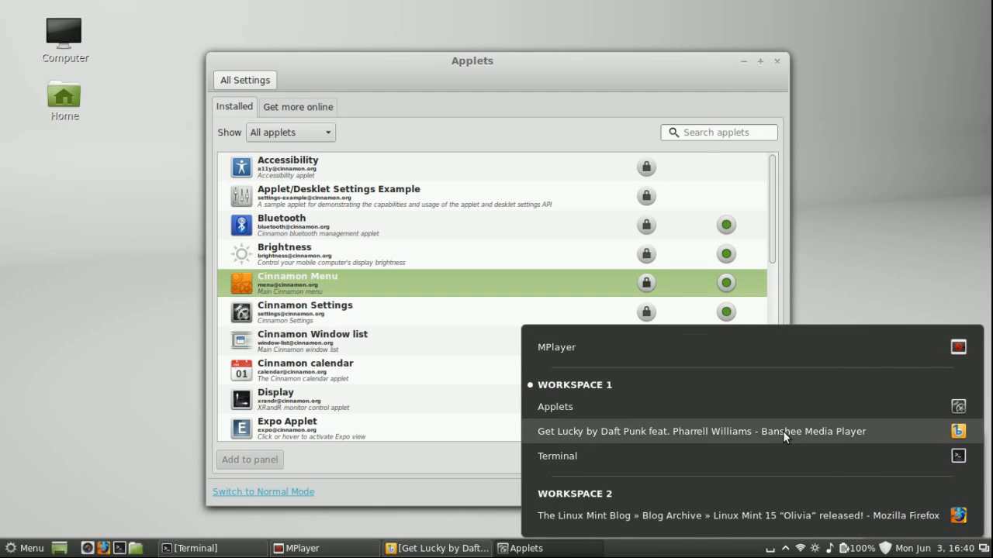
mouse_move(778, 516)
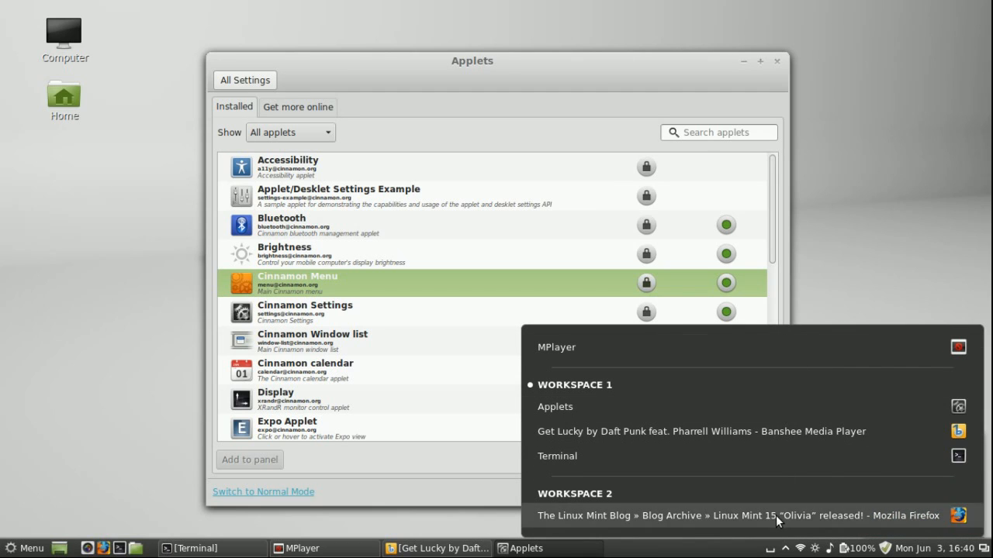
mouse_move(411, 357)
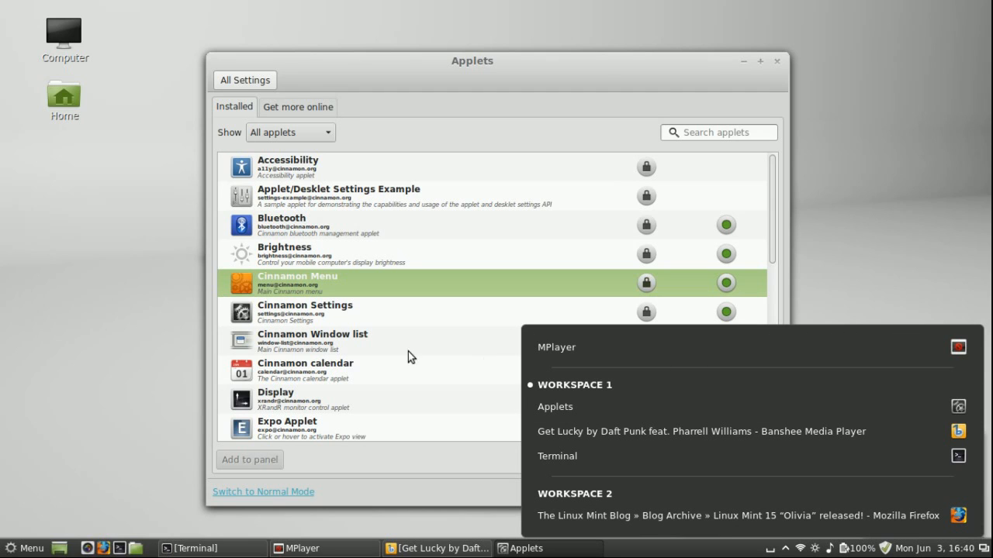
- Open the Cinnamon Menu, type 'gtk' into the search, and show the System Tools category
left_click(26, 548)
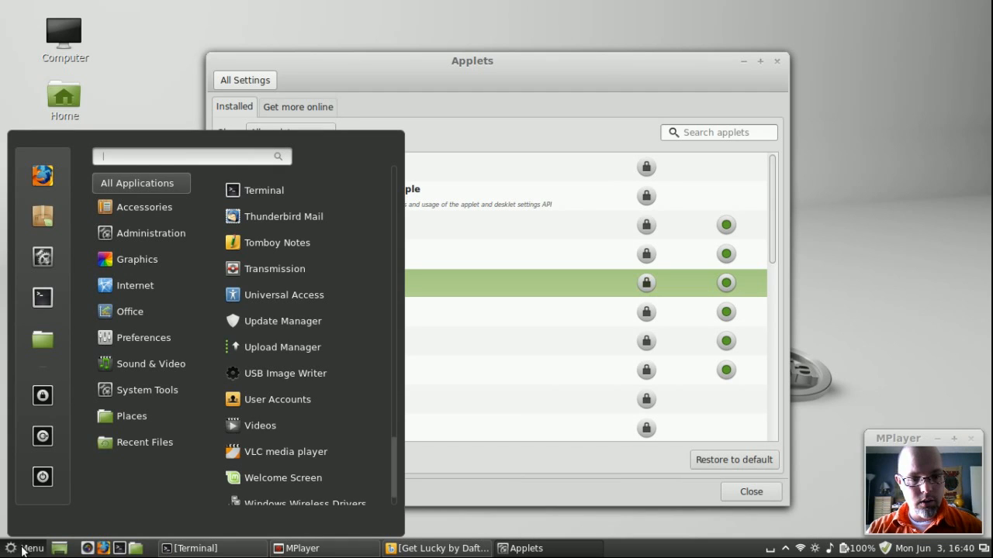
left_click(136, 259)
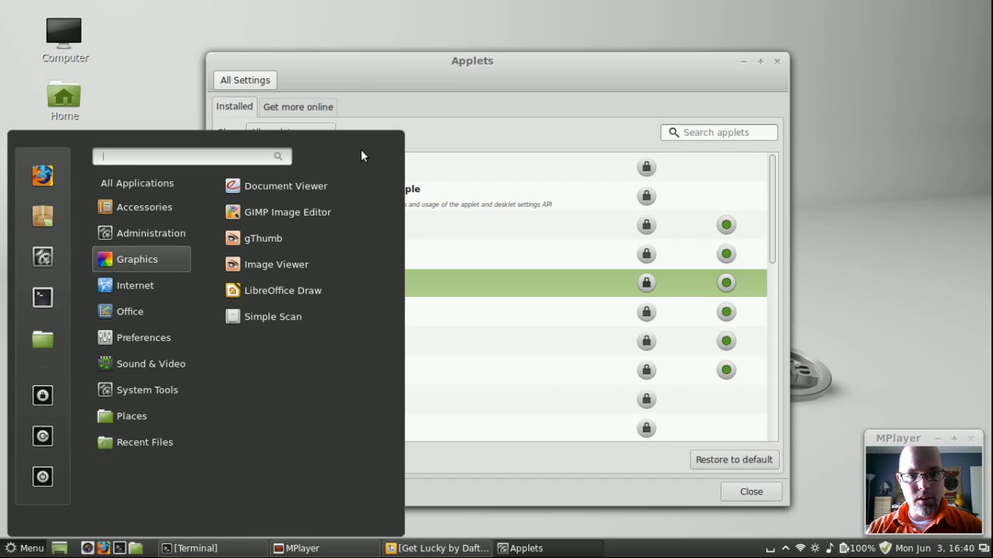
mouse_move(500, 394)
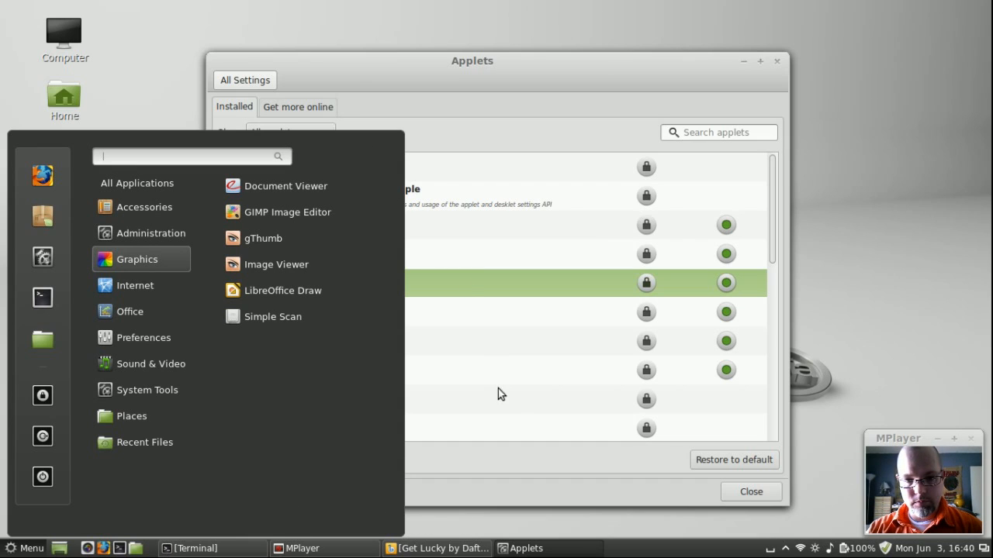
mouse_move(526, 454)
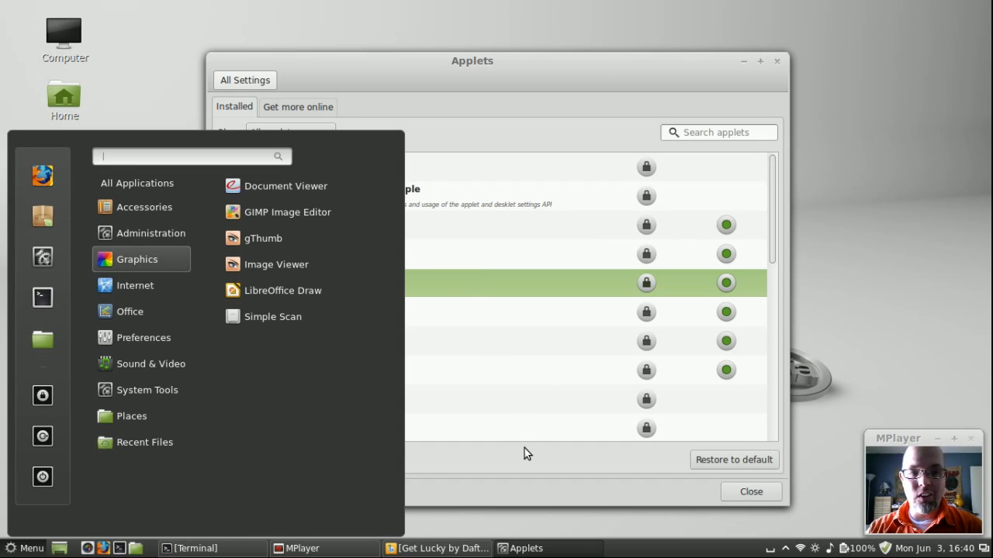
mouse_move(527, 462)
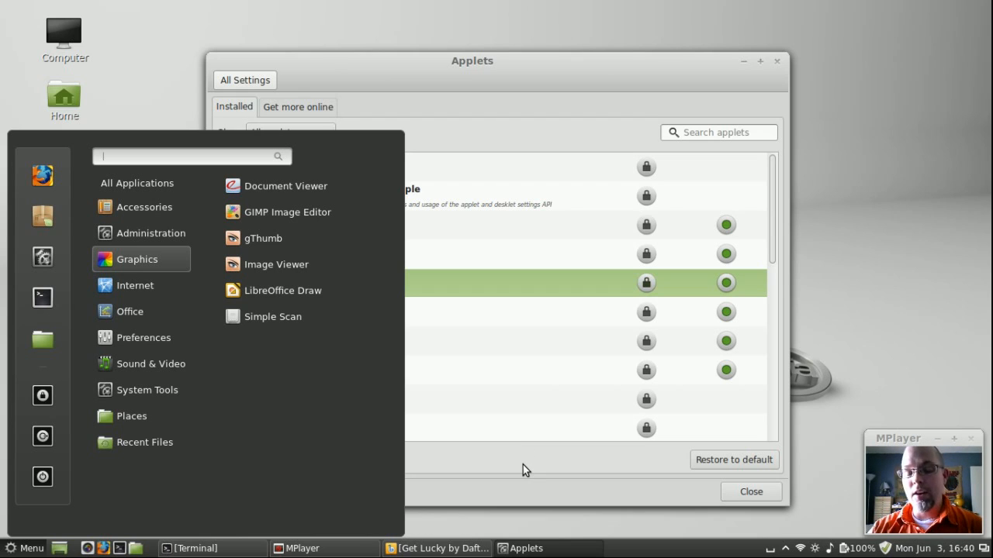
mouse_move(128, 264)
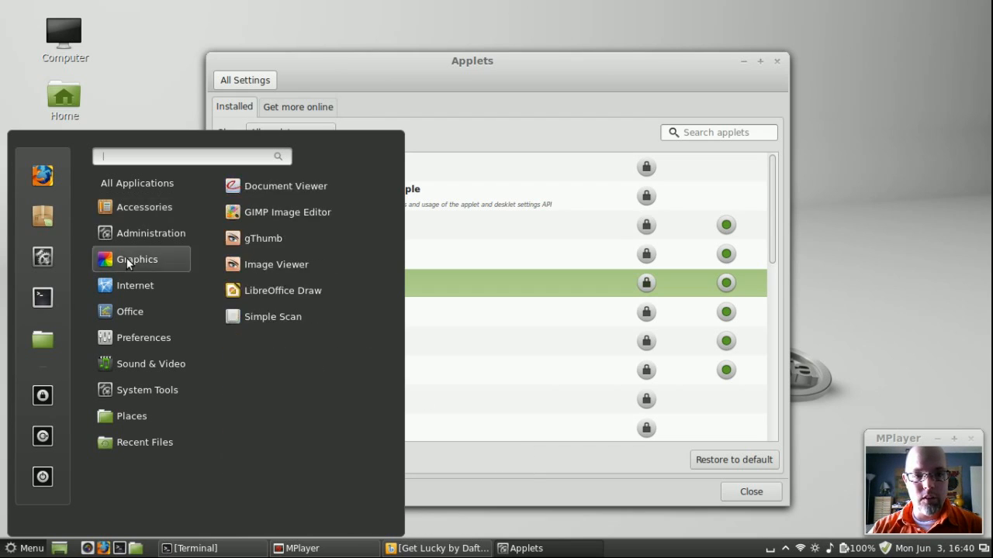
mouse_move(213, 161)
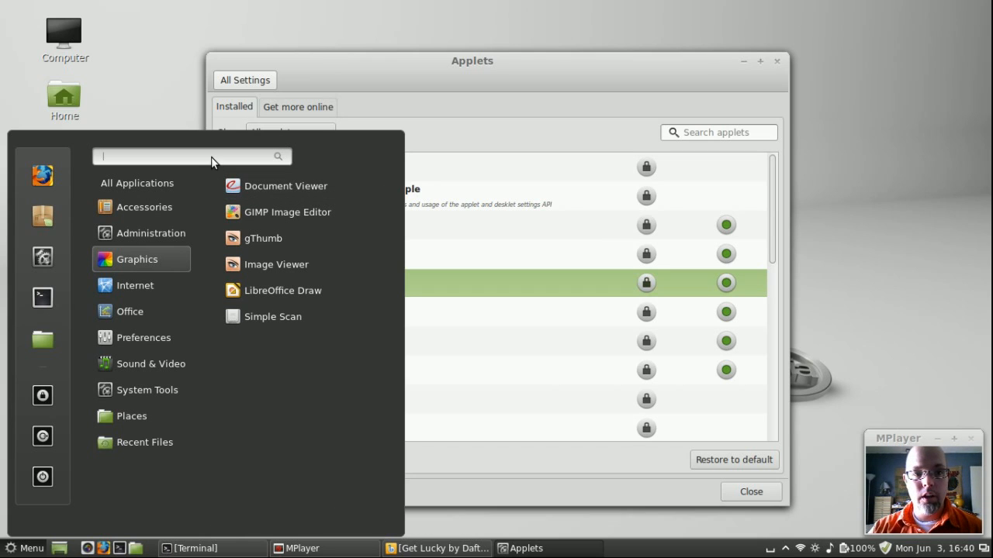
type("g")
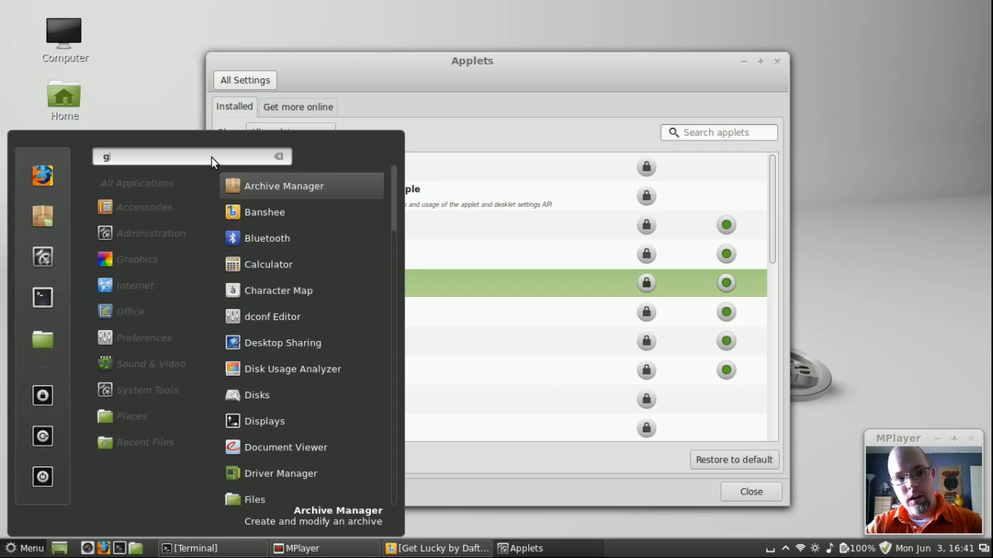
type("tk")
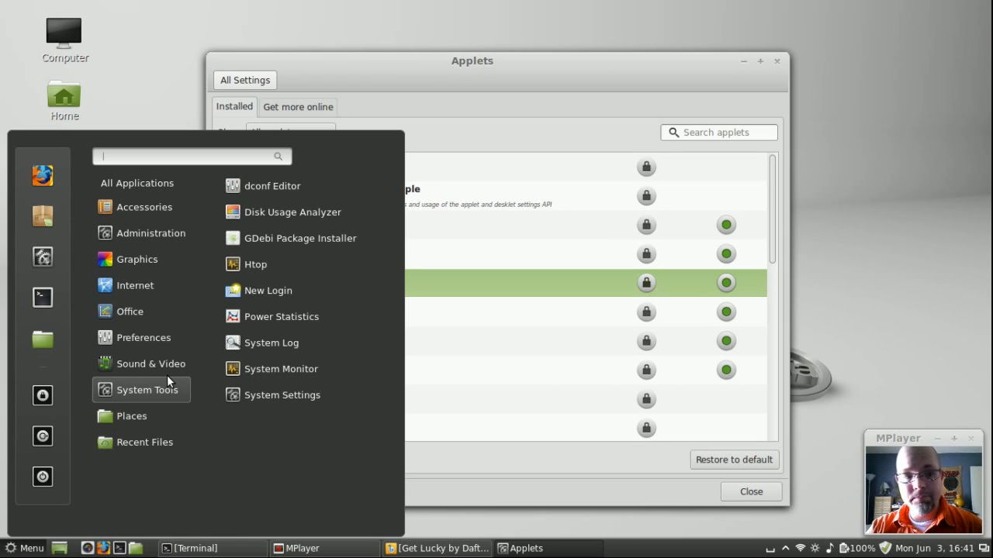
mouse_move(207, 409)
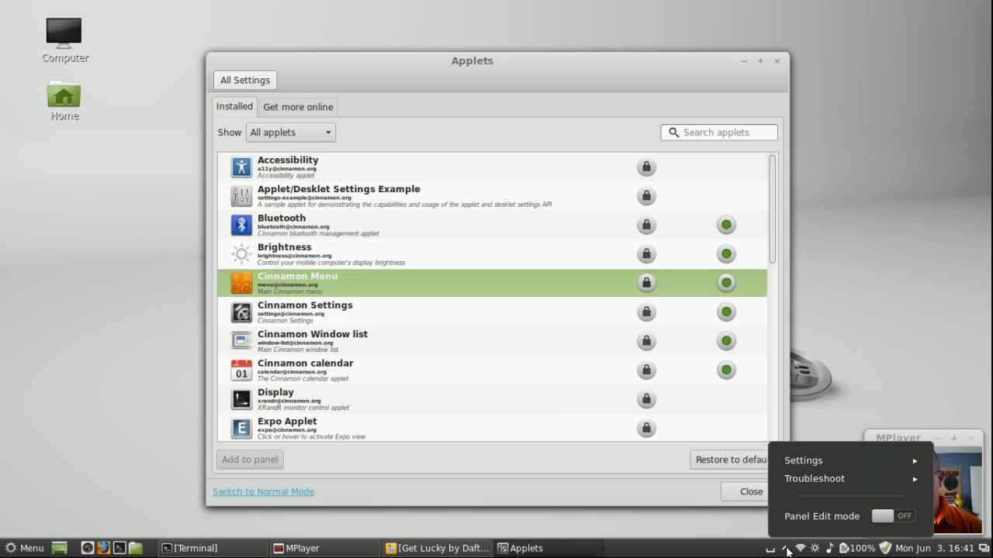
mouse_move(323, 113)
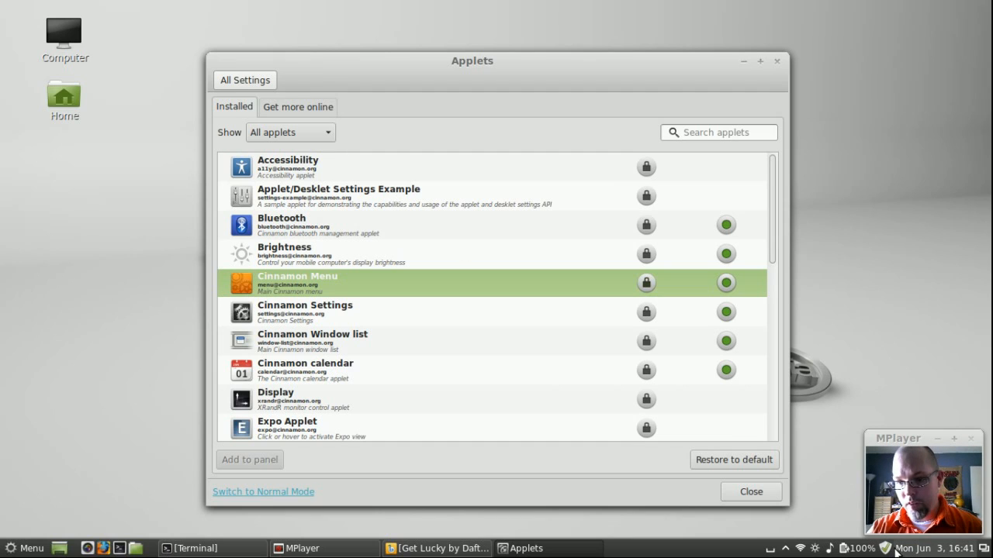
mouse_move(844, 265)
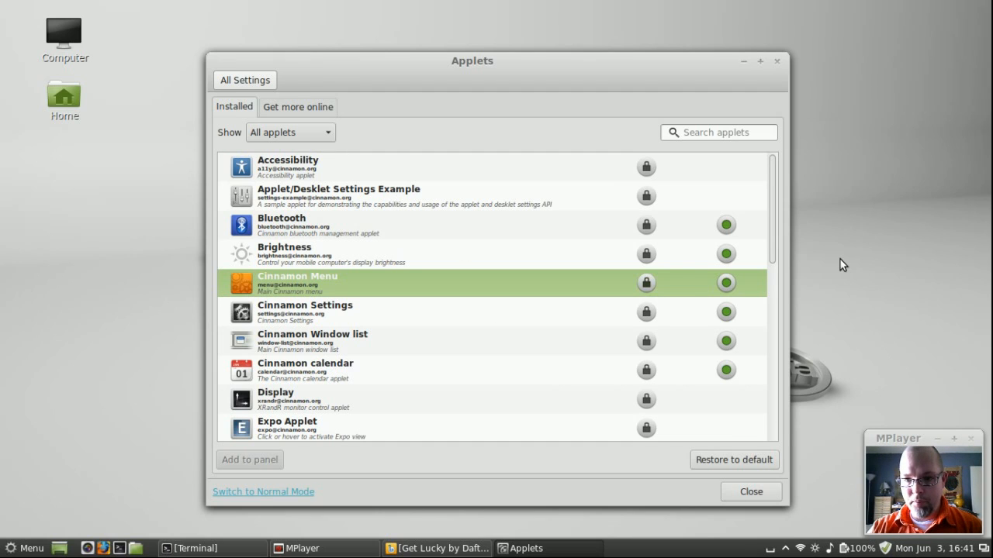
- Right-click the desktop to show its context menu with Add Desklets
right_click(834, 264)
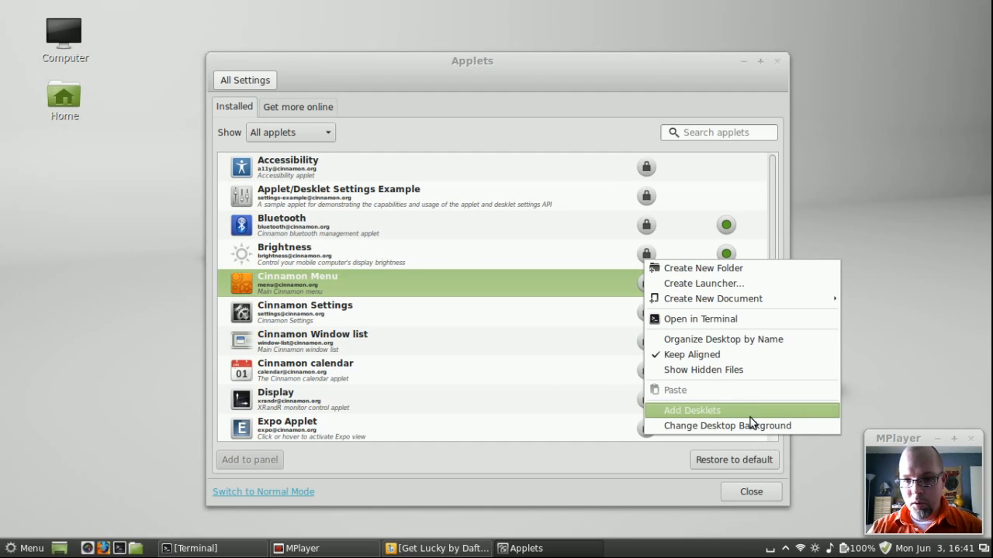
- Open Desklets settings, try the Digital photo frame, and add the Launcher desklet
left_click(691, 410)
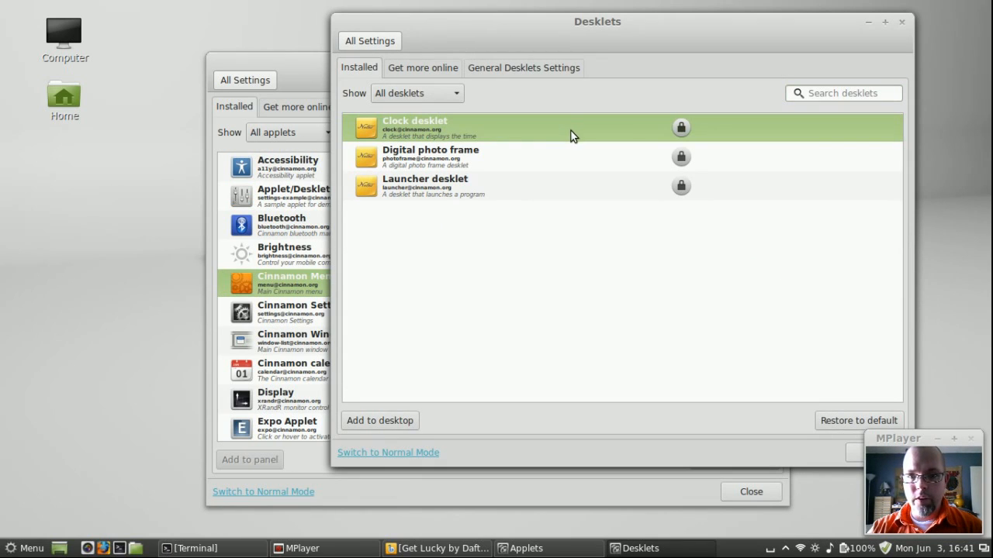
mouse_move(706, 130)
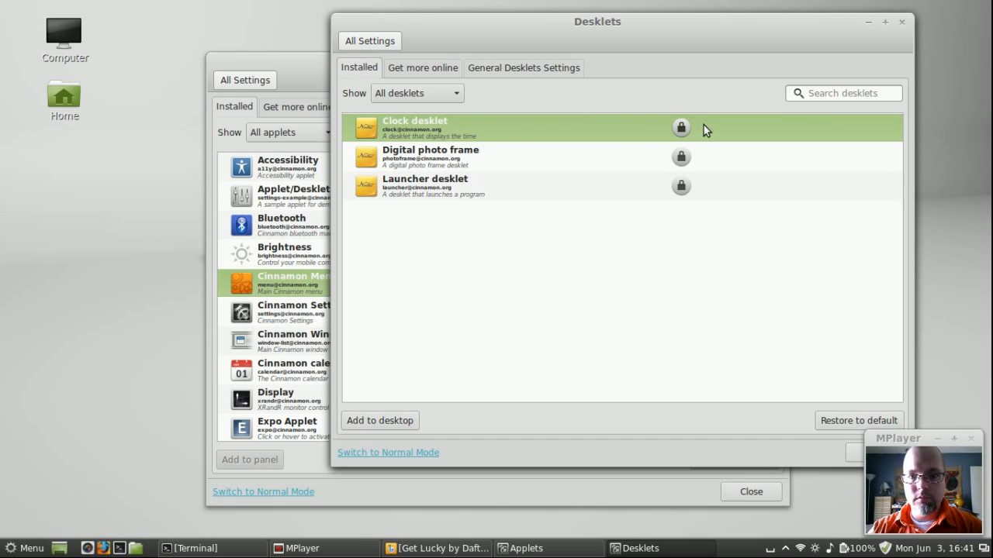
mouse_move(958, 105)
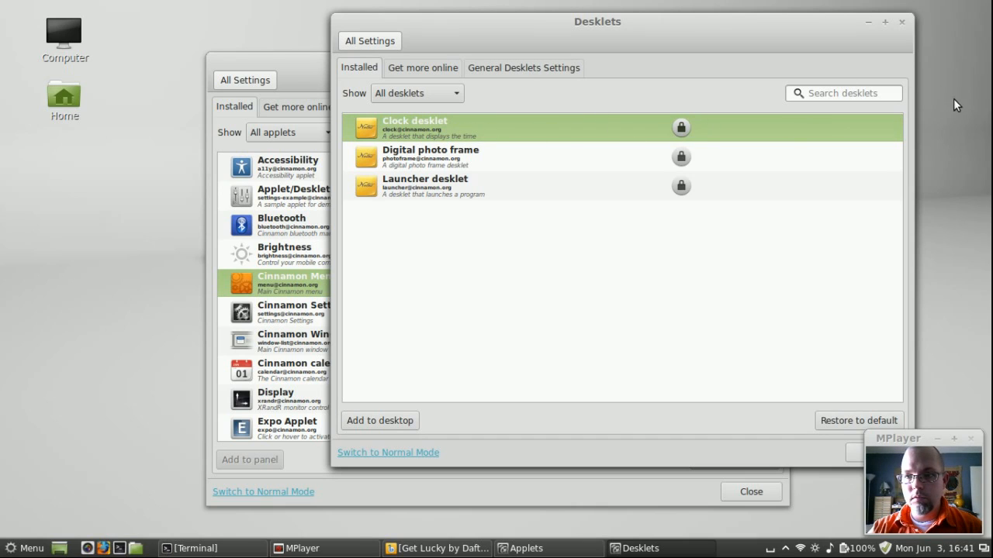
mouse_move(805, 133)
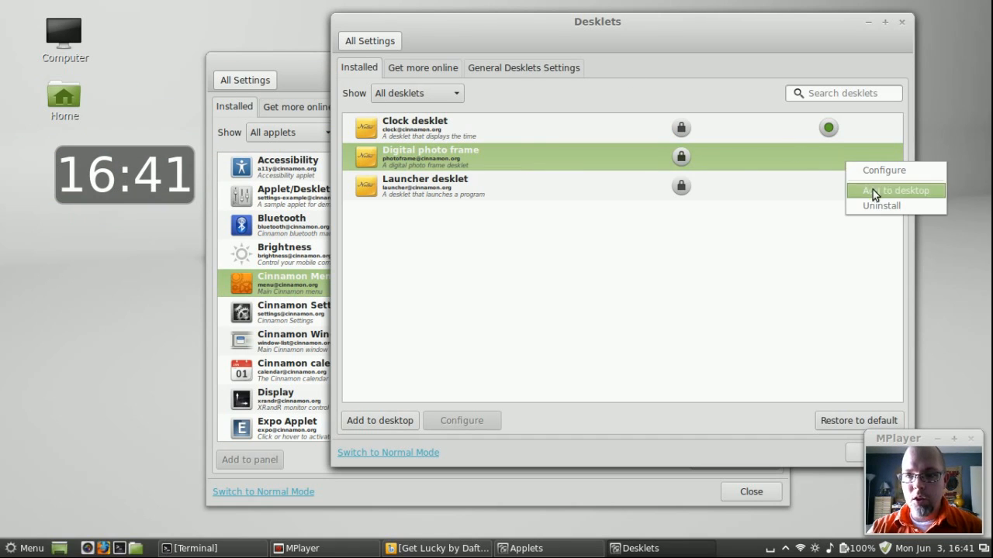
left_click(894, 190)
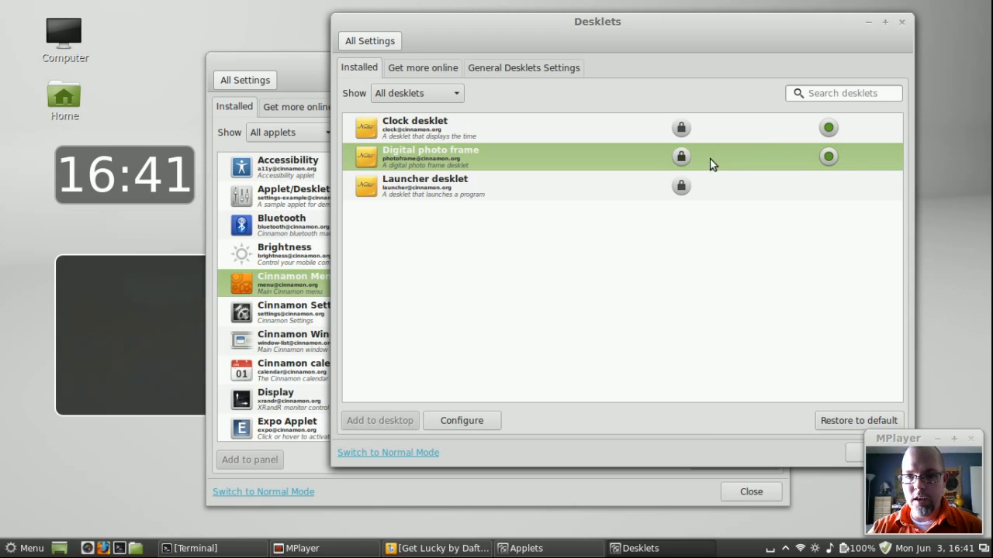
left_click(828, 156)
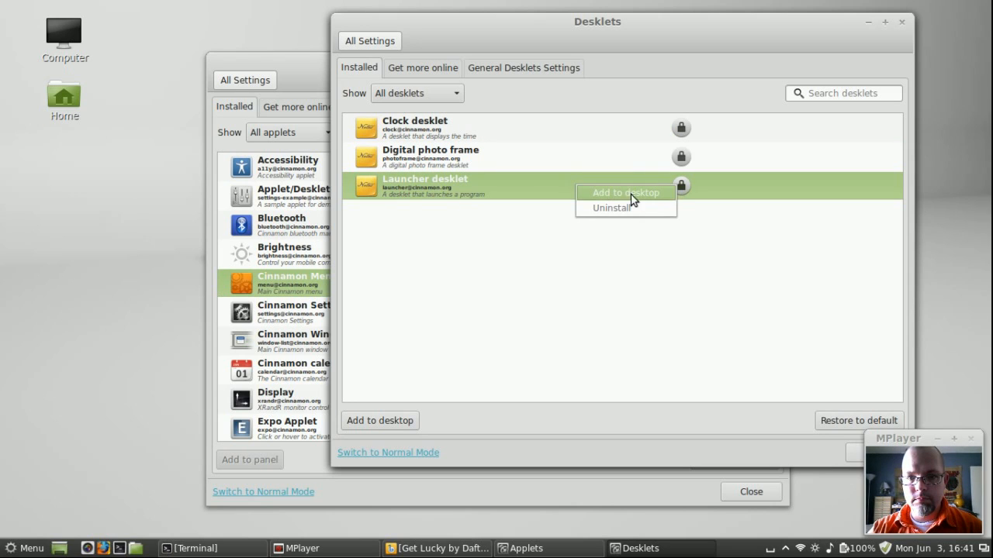
left_click(626, 193)
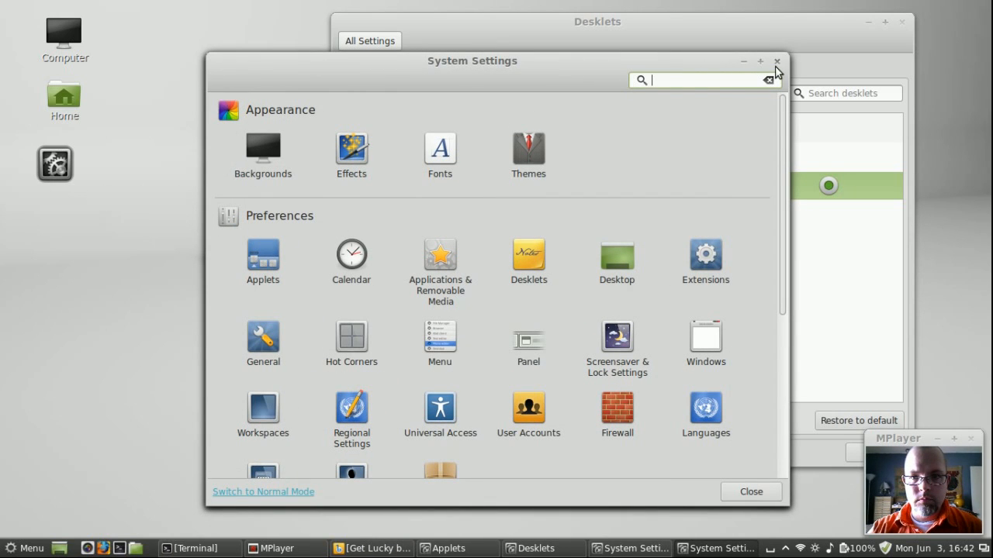
- Add a new launcher named 'firefox' to the launcher desklet
right_click(55, 163)
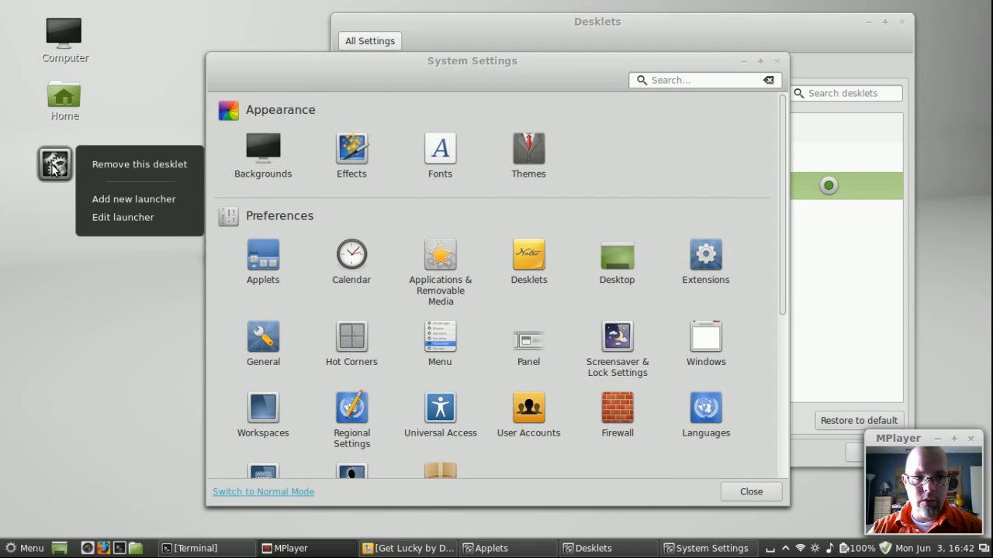
left_click(133, 199)
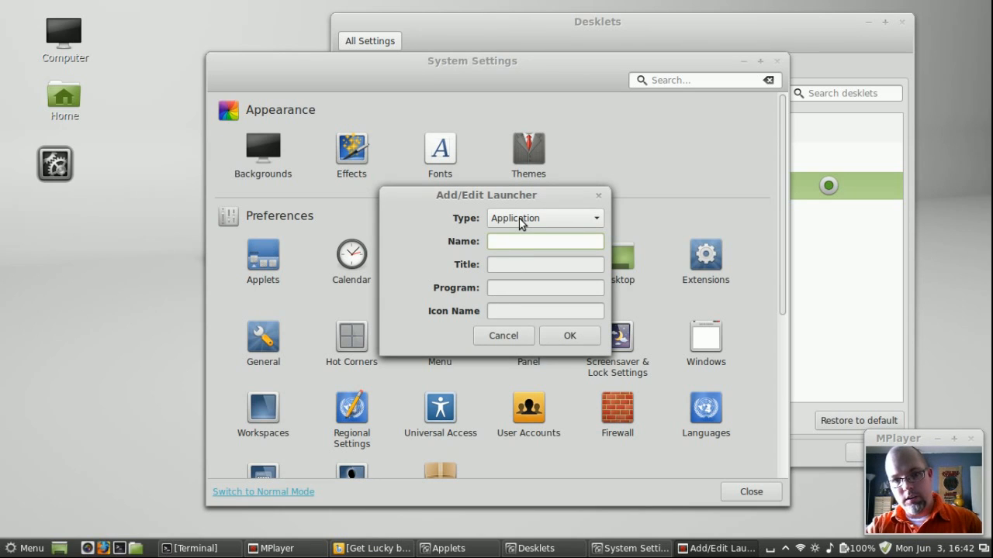
type("fire")
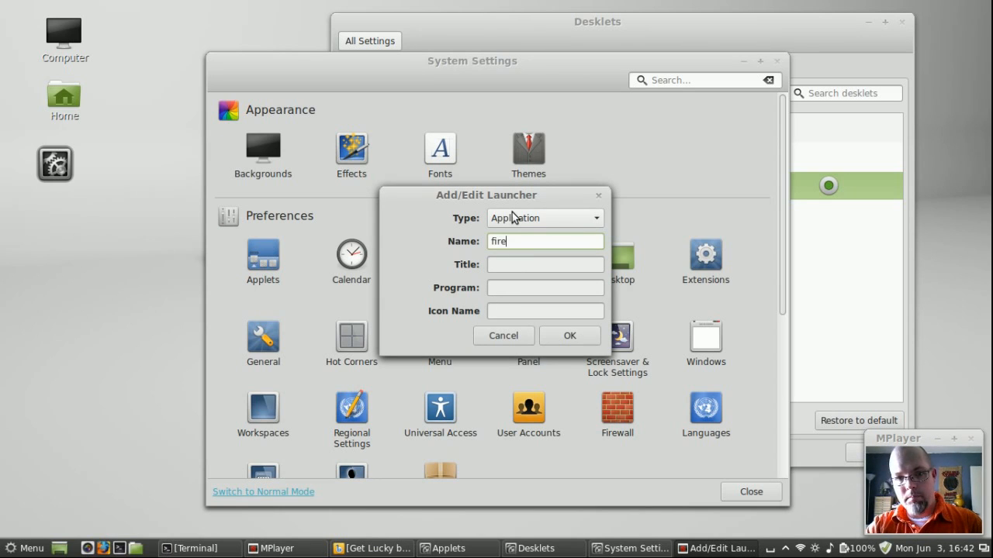
type("fox")
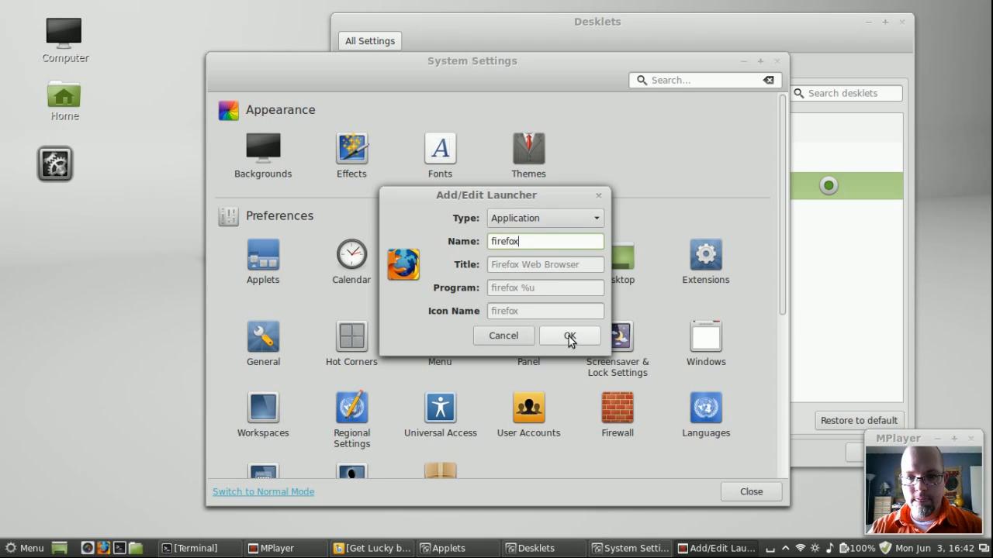
left_click(569, 335)
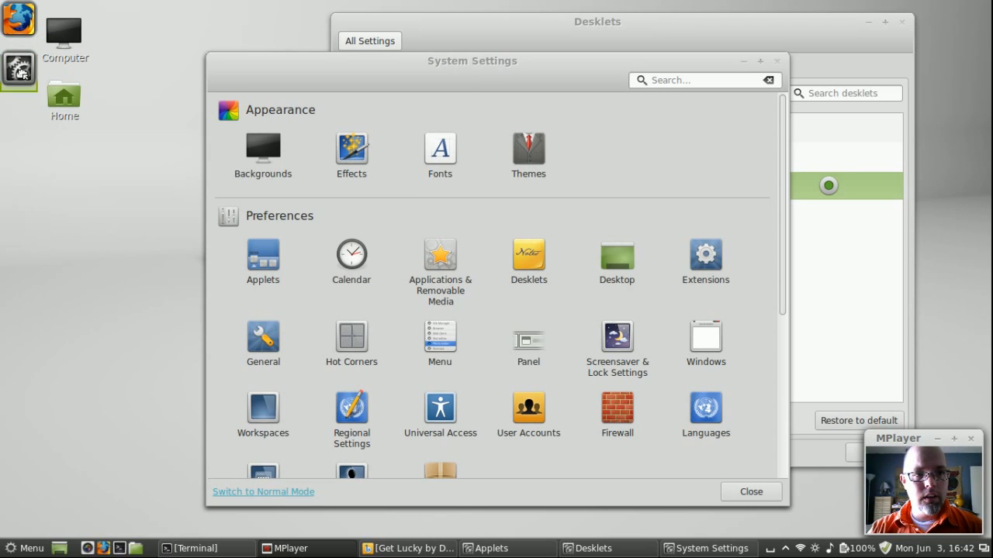
mouse_move(53, 54)
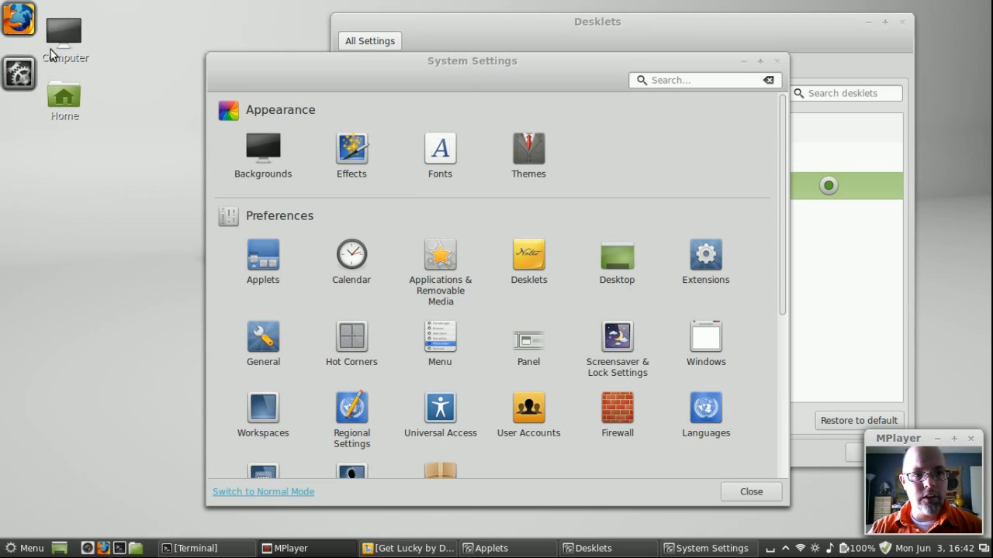
mouse_move(439, 268)
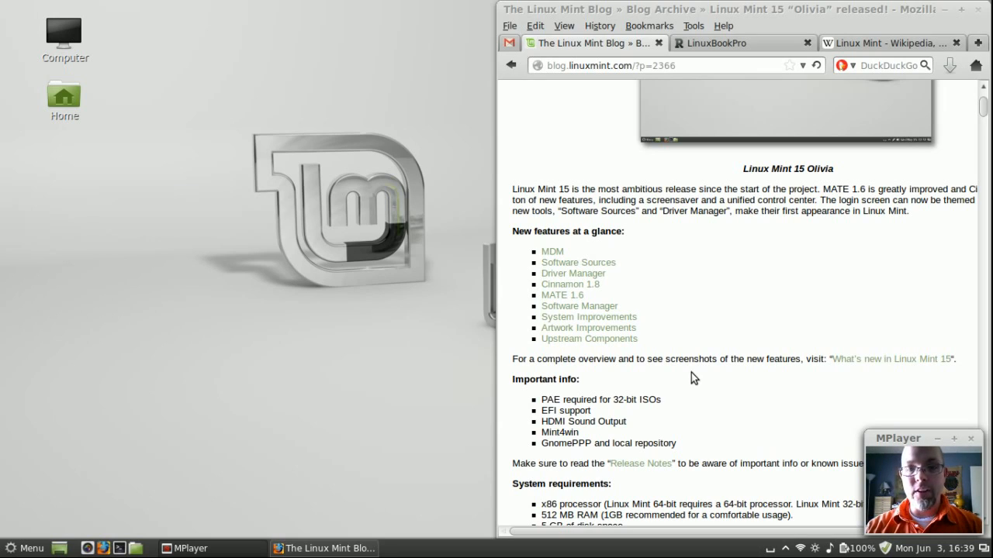
mouse_move(654, 315)
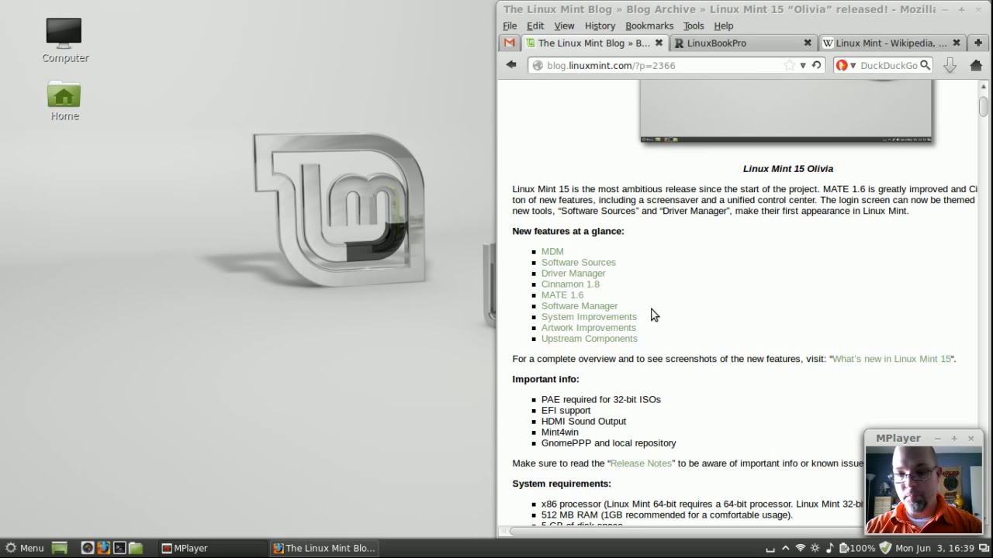